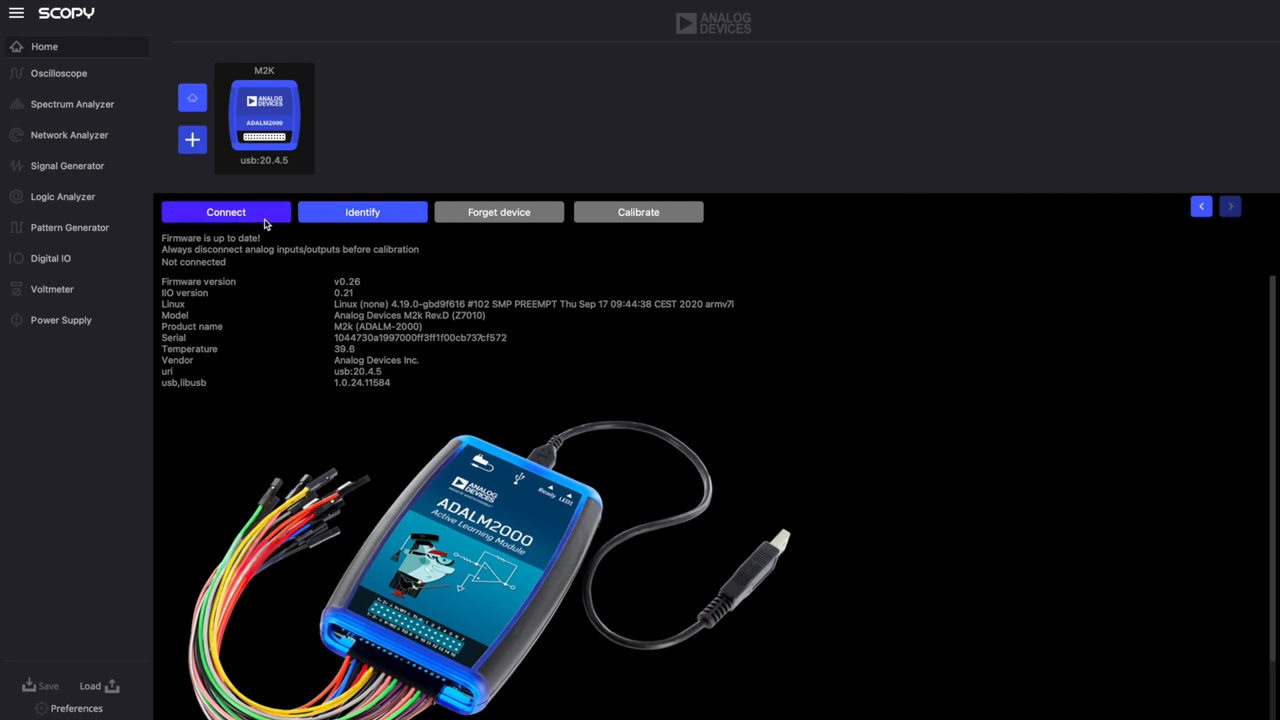
Step: Connect to the ADALM2000 M2K device and let it calibrate
click(224, 212)
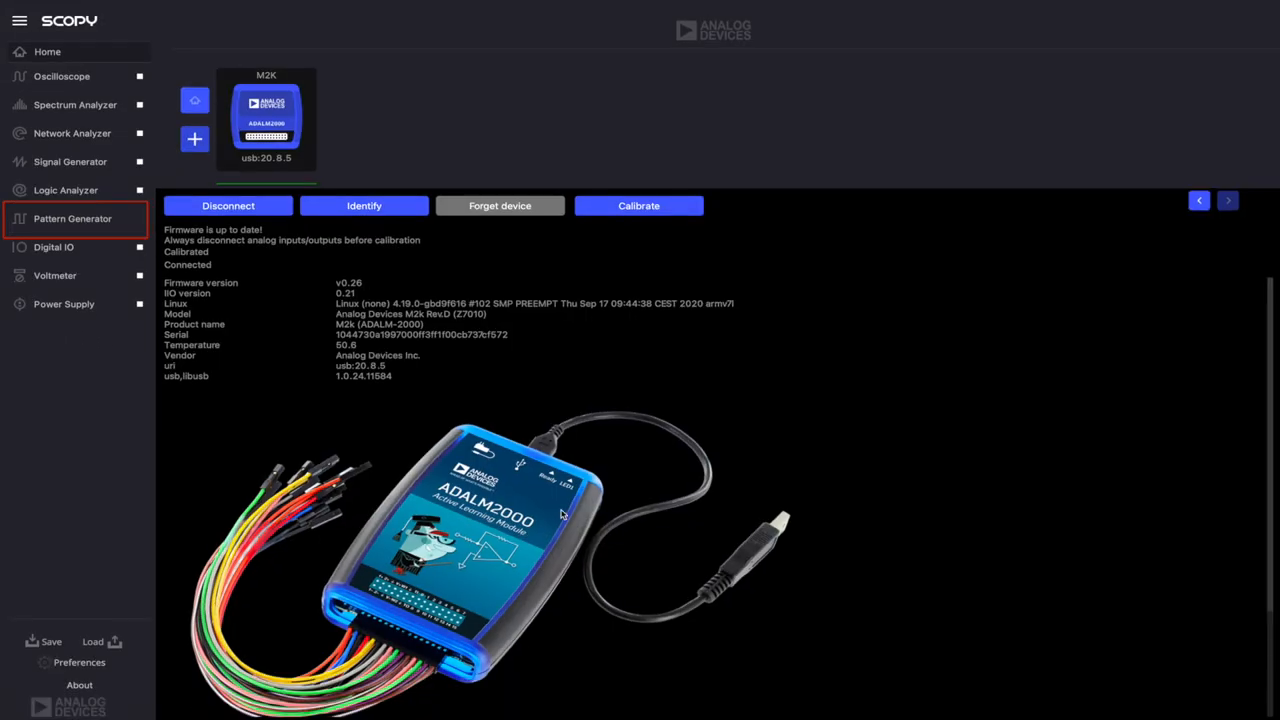
mouse_move(292, 428)
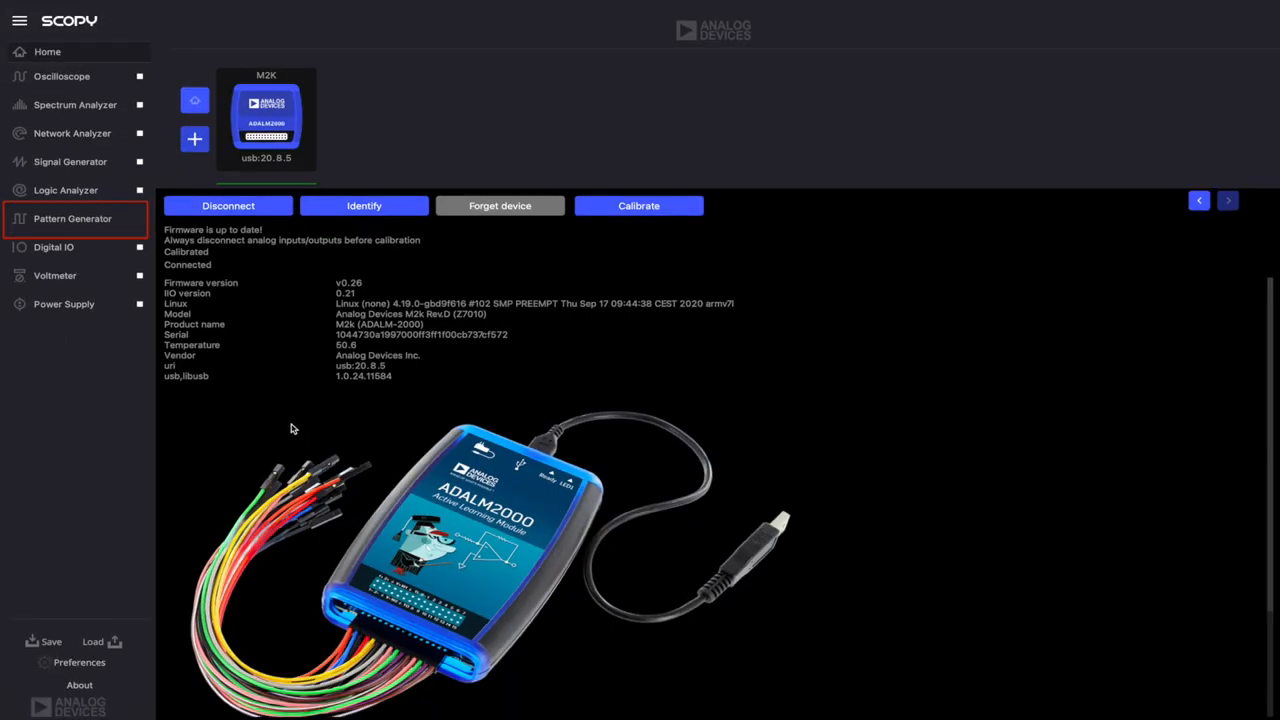
mouse_move(116, 368)
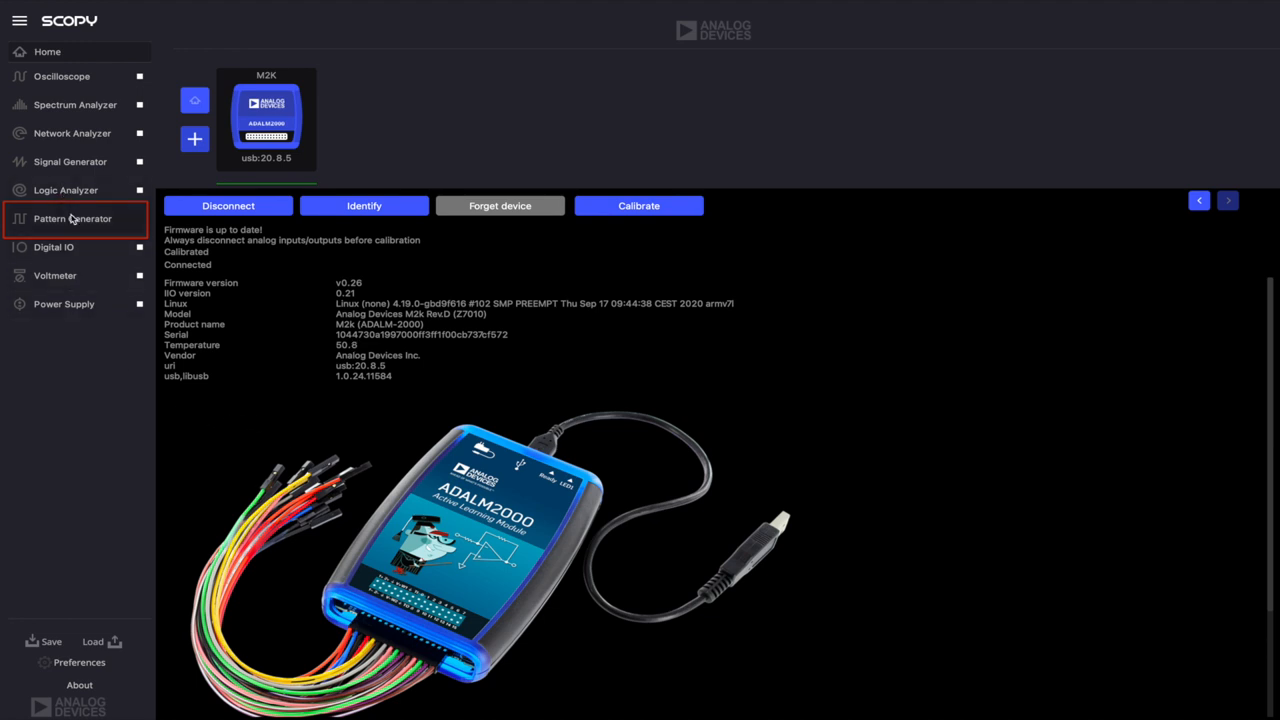
Step: Switch to the Pattern Generator instrument from the sidebar
click(72, 218)
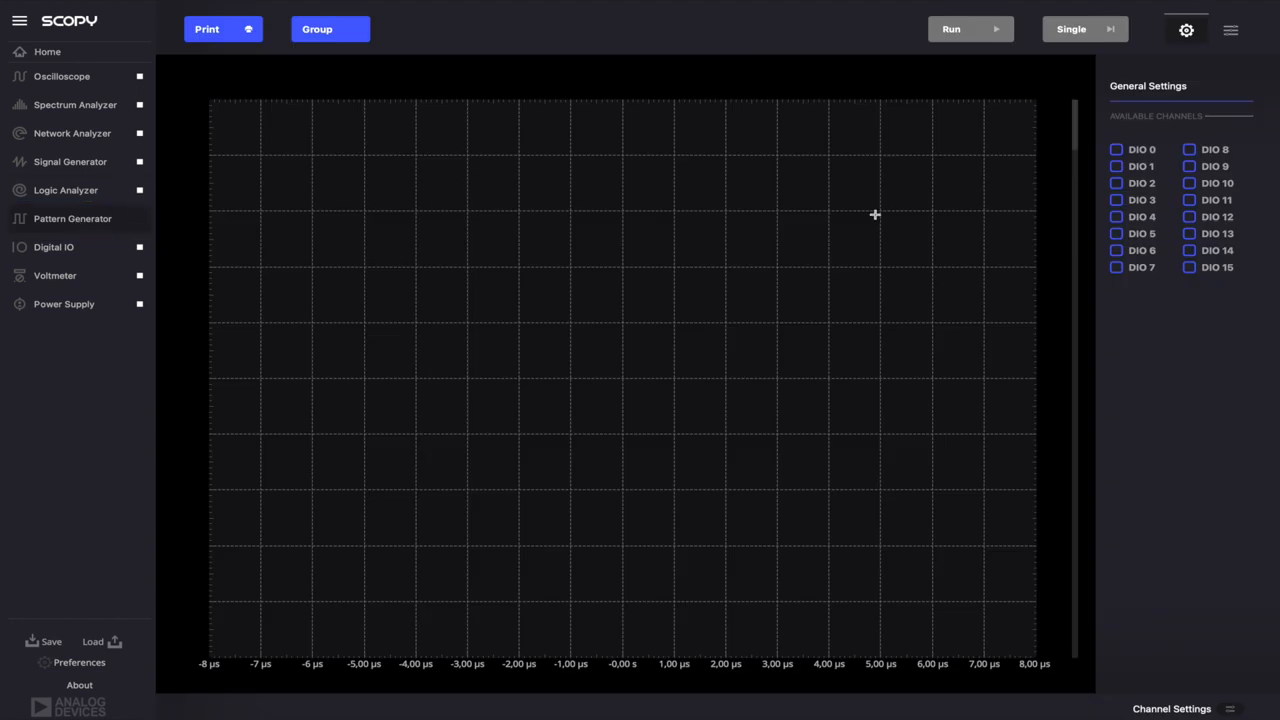
mouse_move(1000, 320)
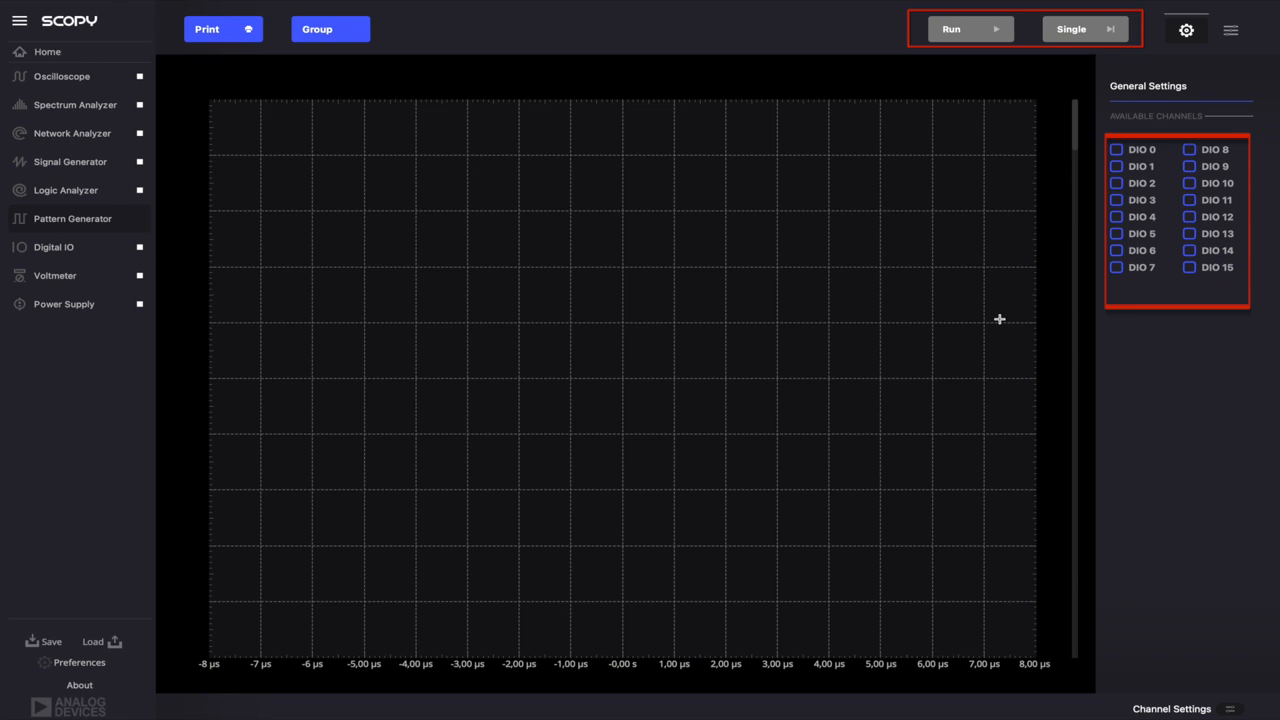
mouse_move(1008, 316)
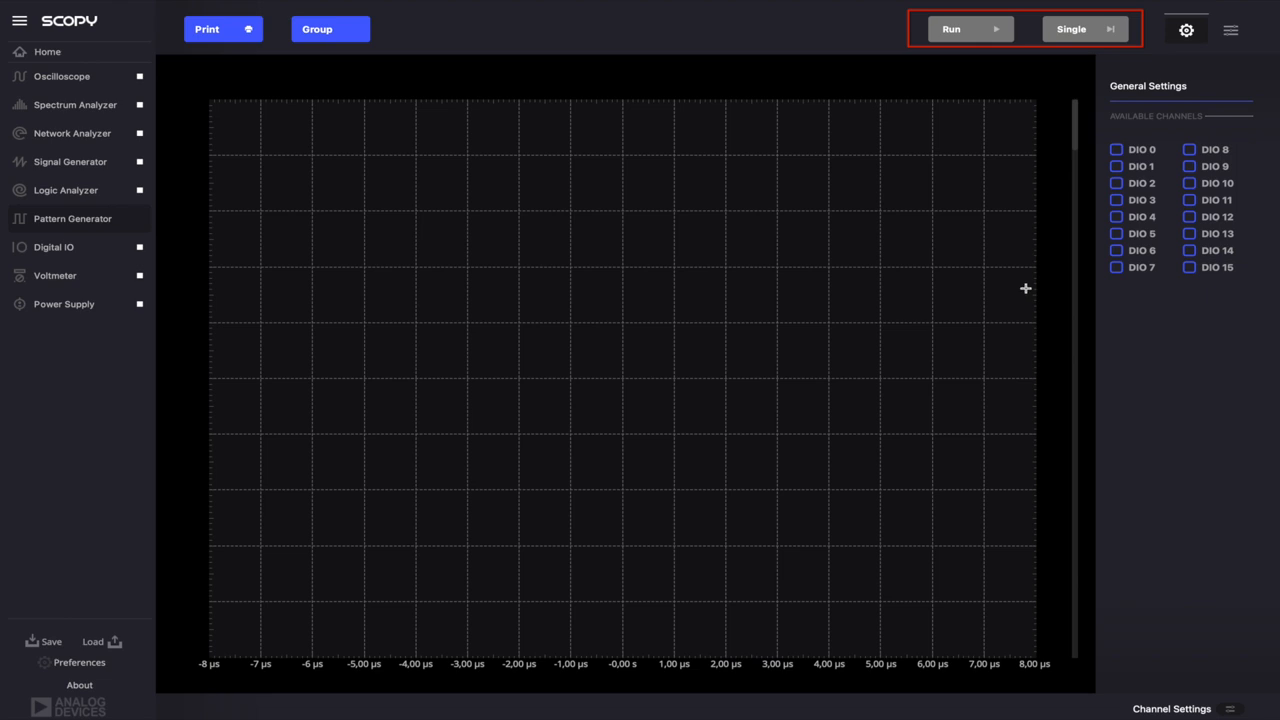
mouse_move(1028, 280)
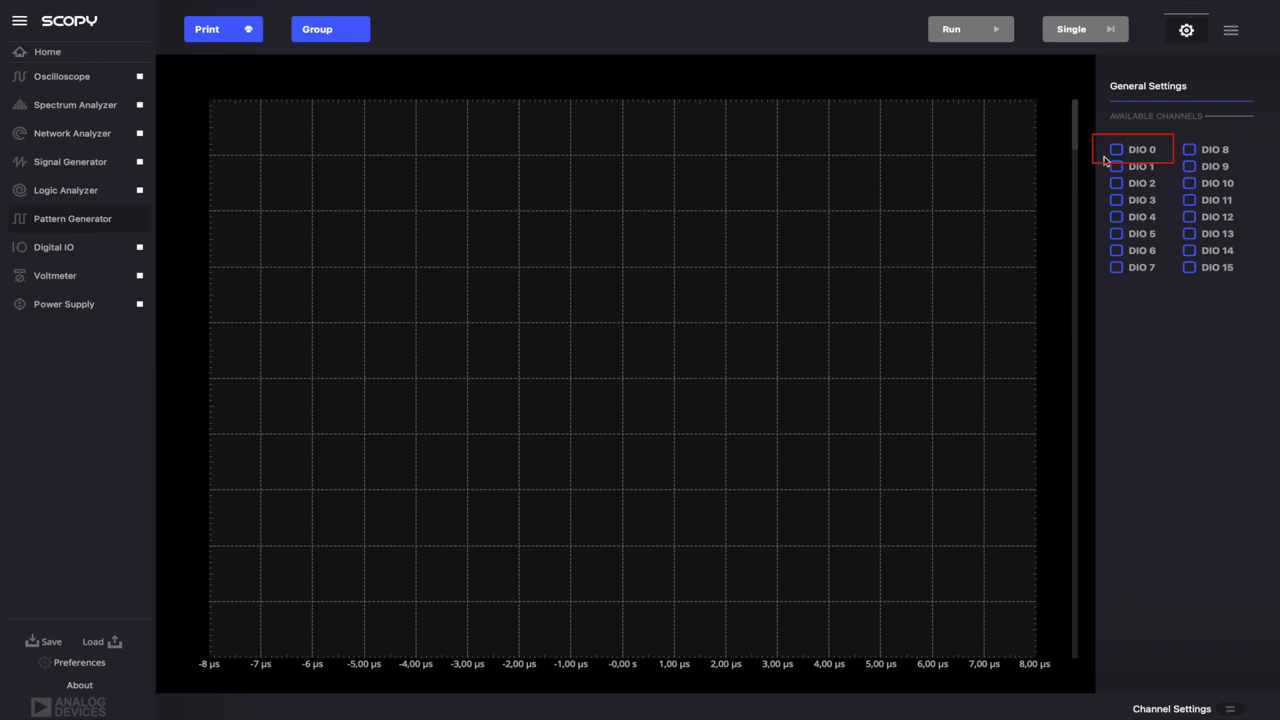
Step: Enable DIO 0 as an output channel under Available Channels
click(1116, 148)
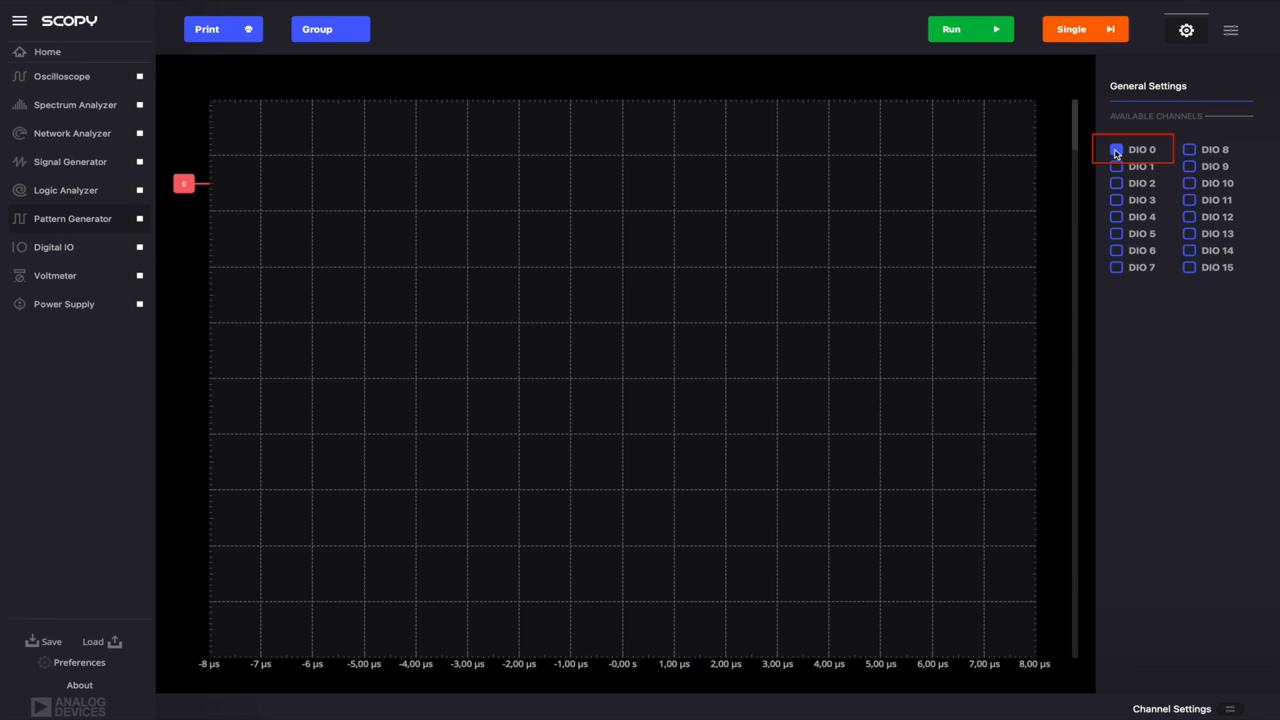
click(1116, 148)
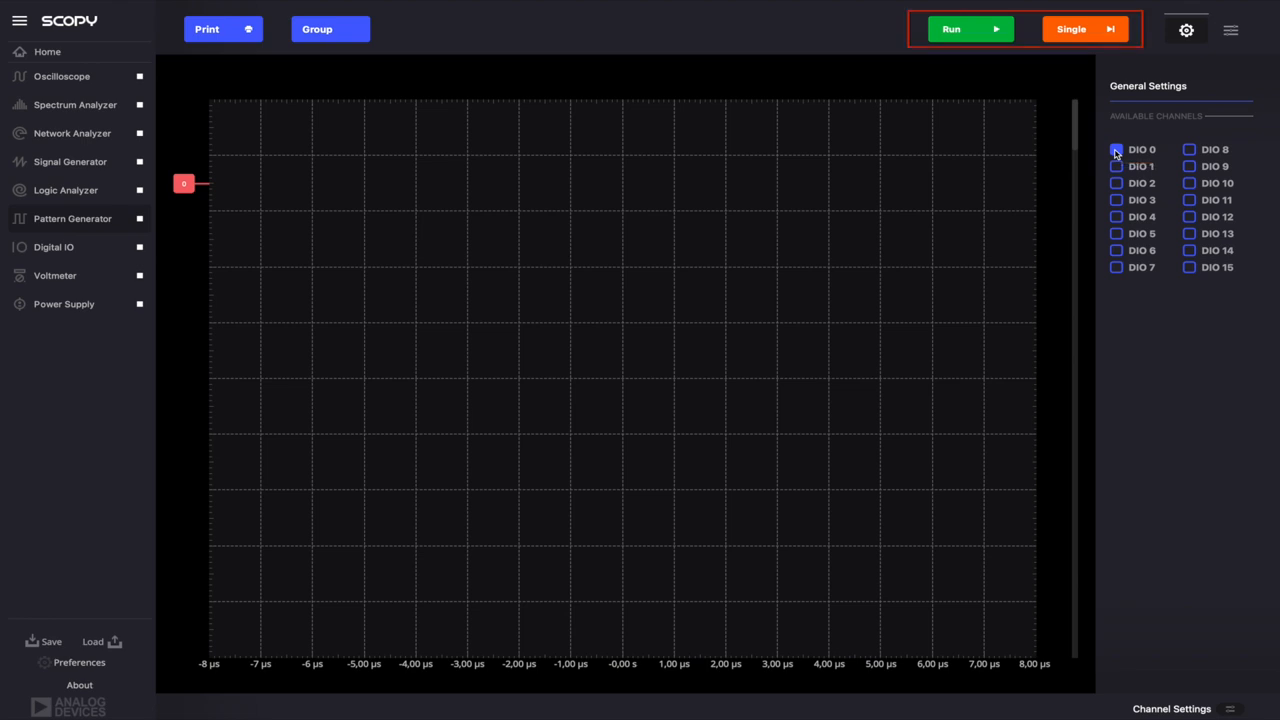
click(1116, 148)
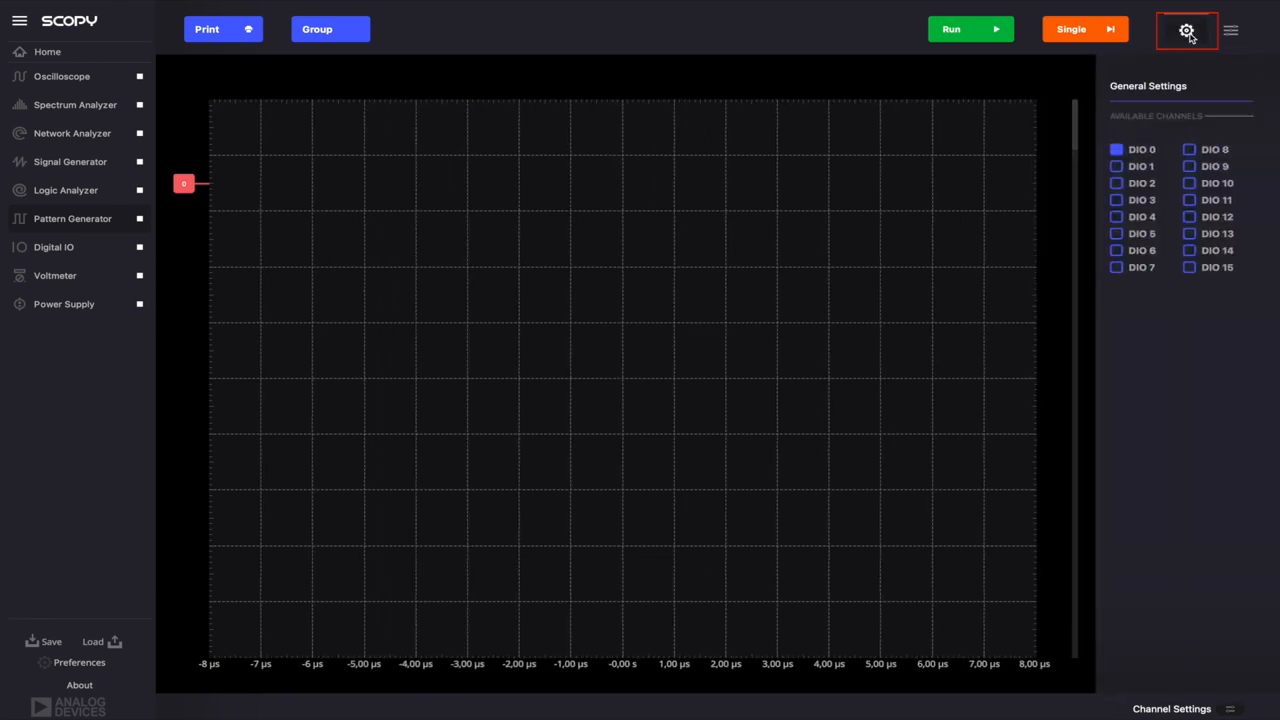
mouse_move(1236, 36)
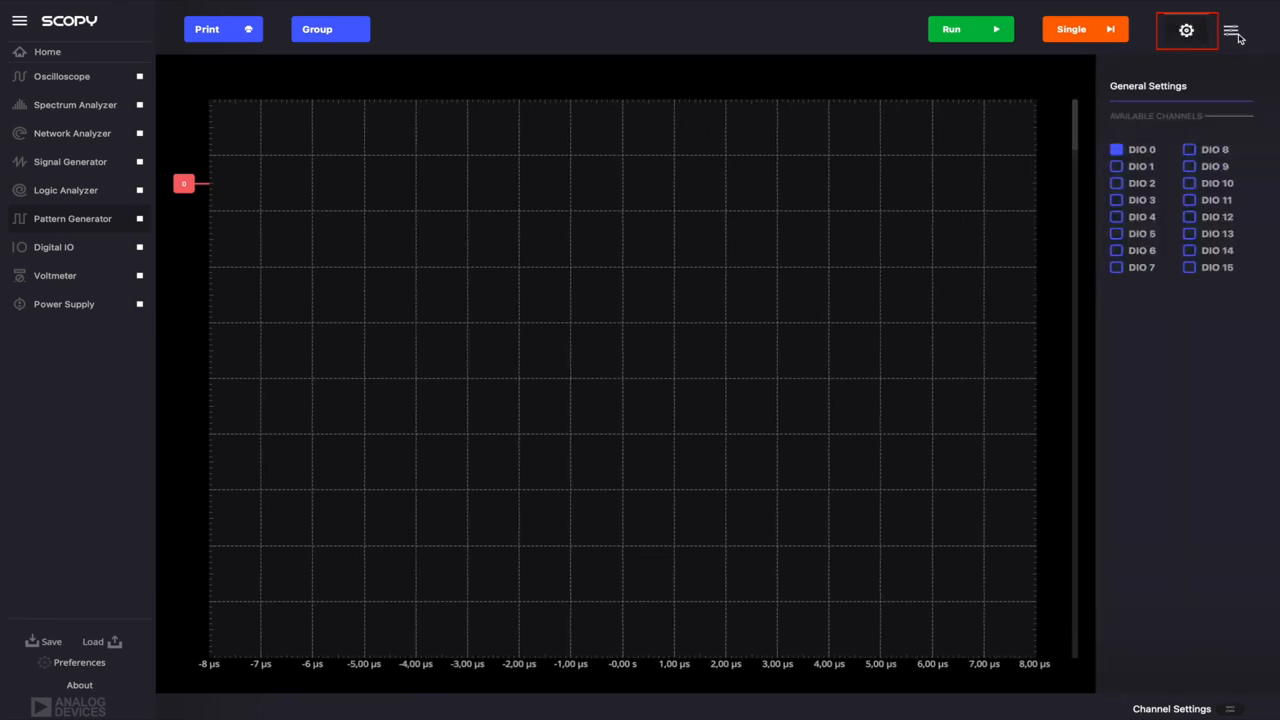
Step: Rename DIO 0 to MyChannel in Channel Settings, trying Open-Drain then keeping Push-Pull output
click(1236, 30)
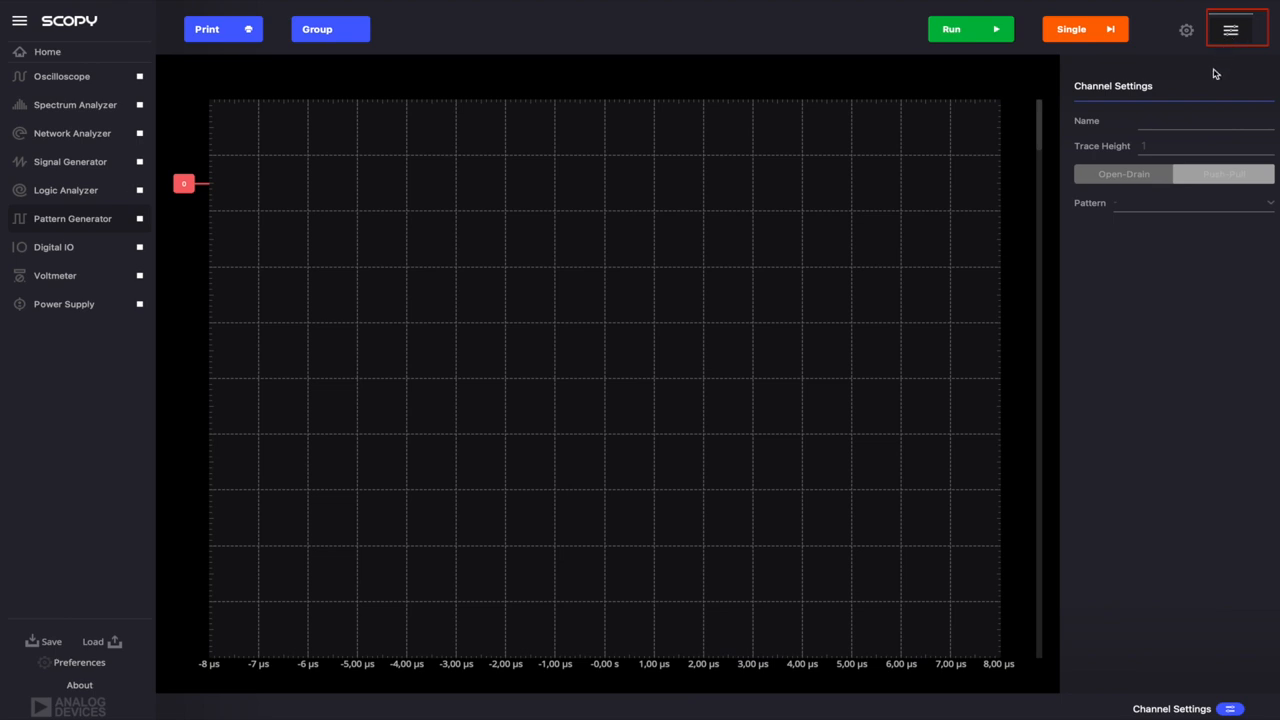
mouse_move(194, 220)
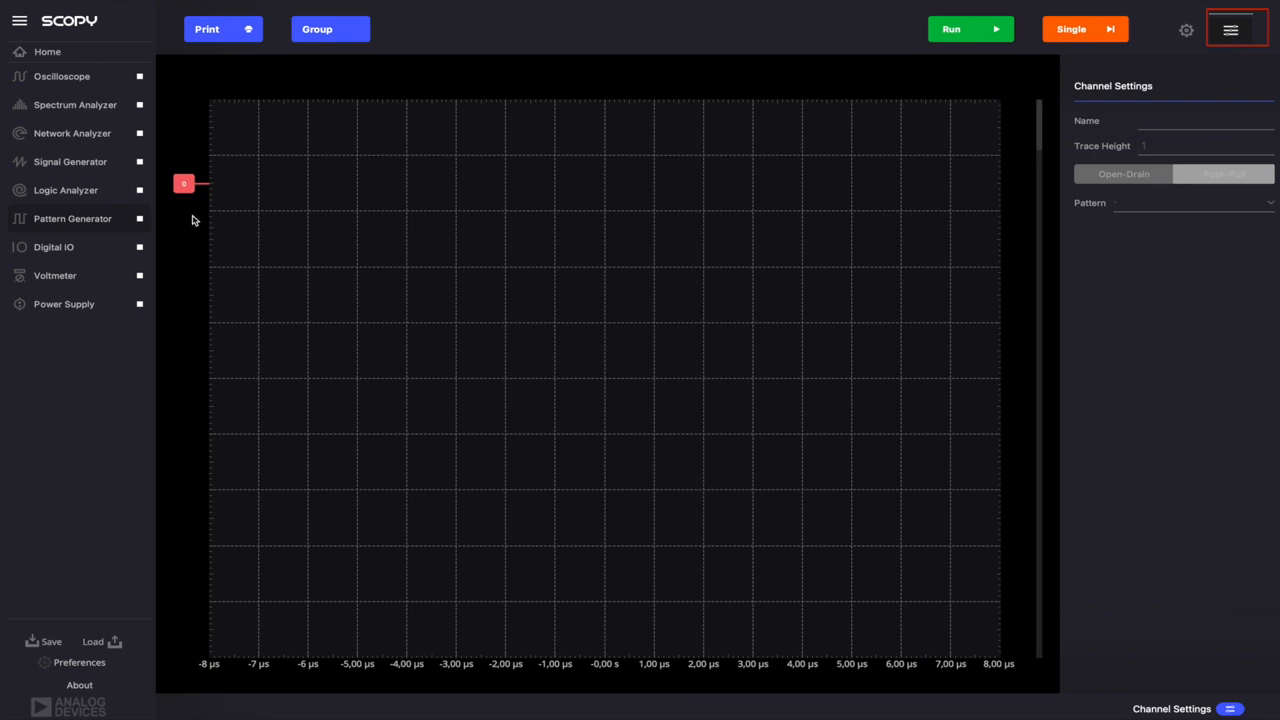
click(184, 188)
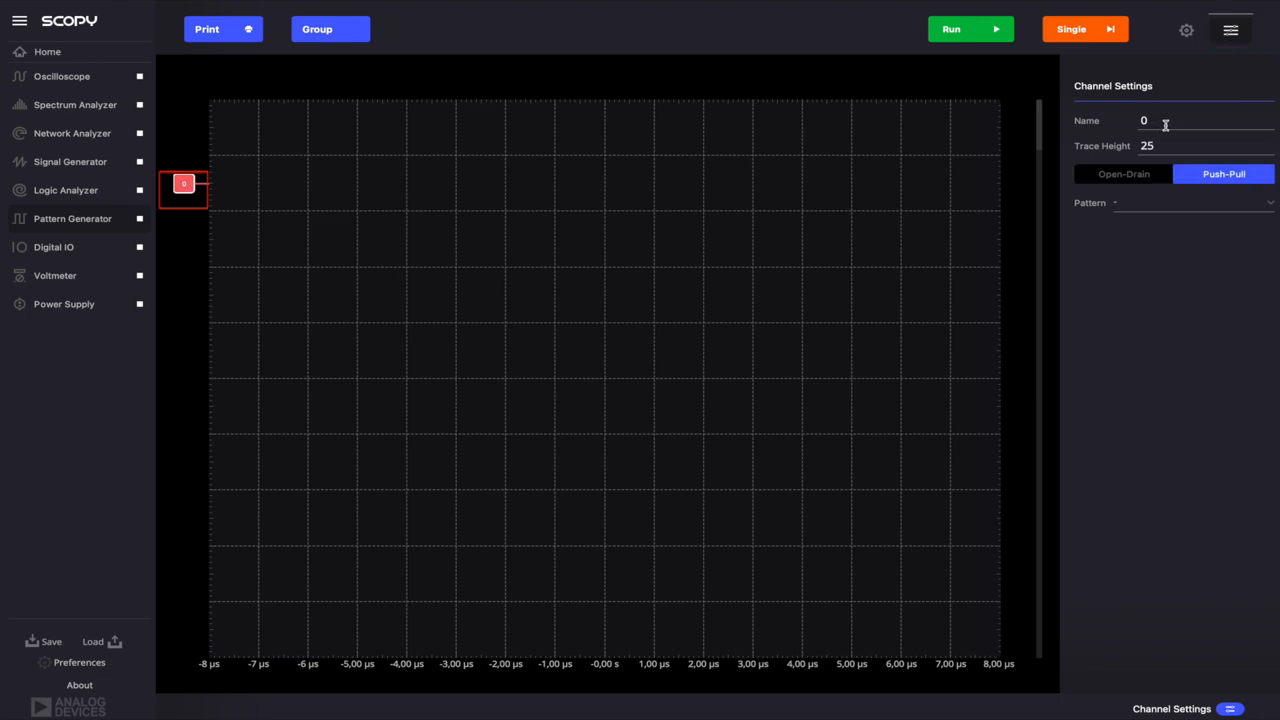
click(1200, 120)
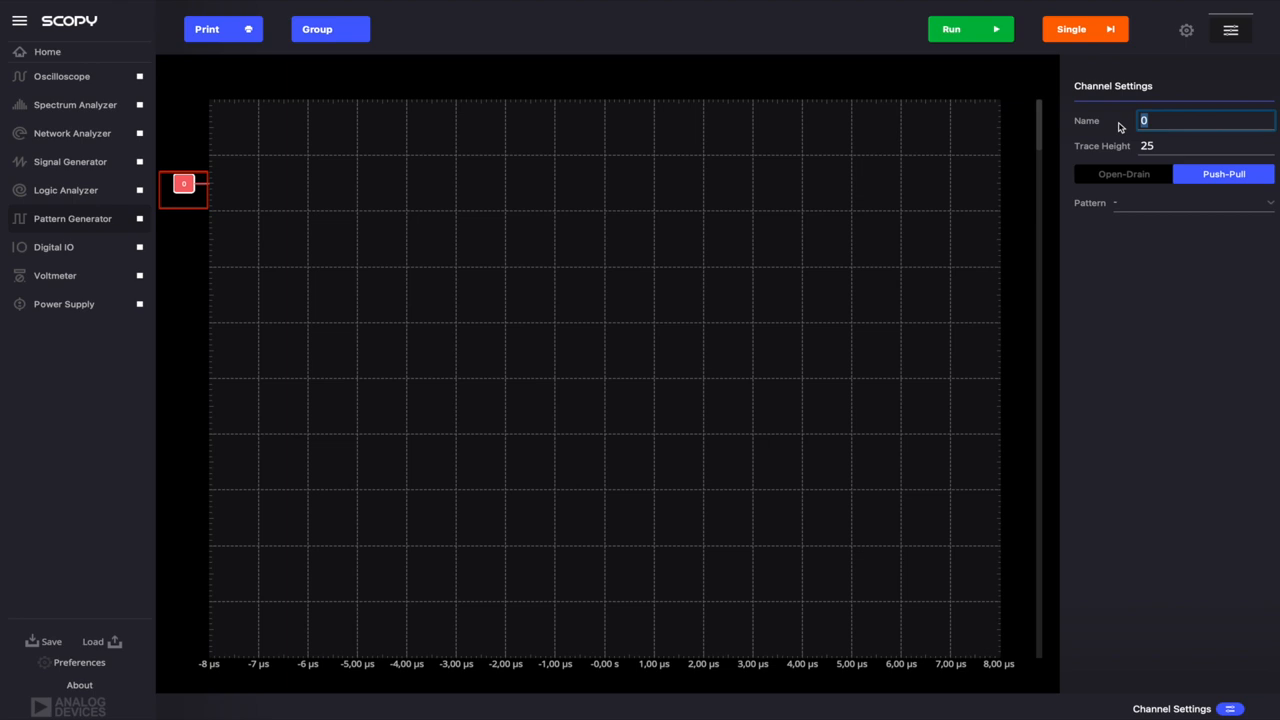
text(MyC)
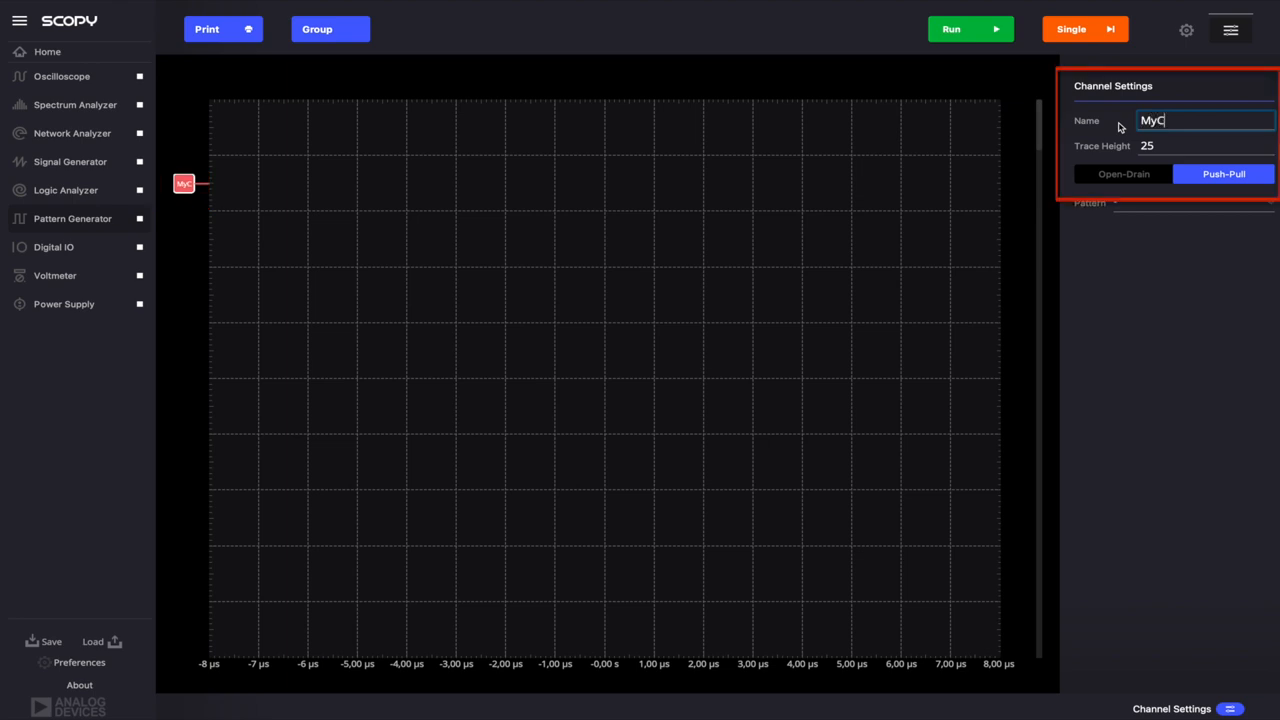
text(hannel)
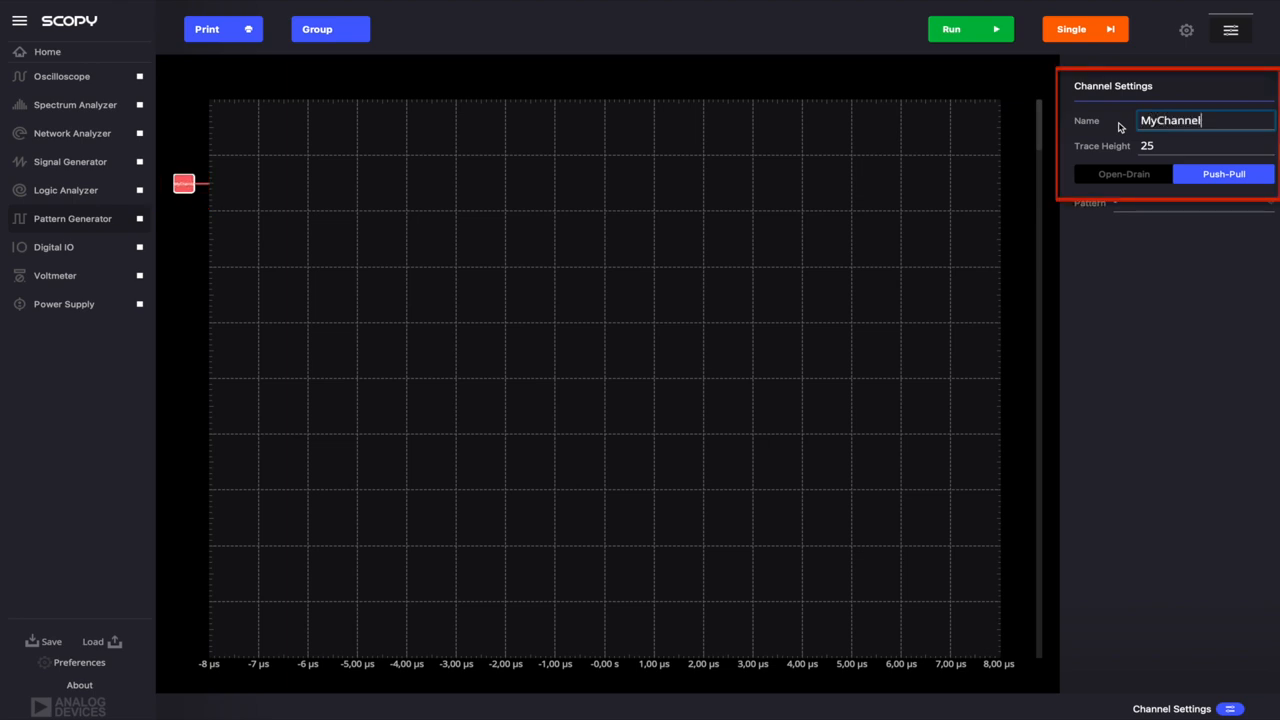
mouse_move(1164, 168)
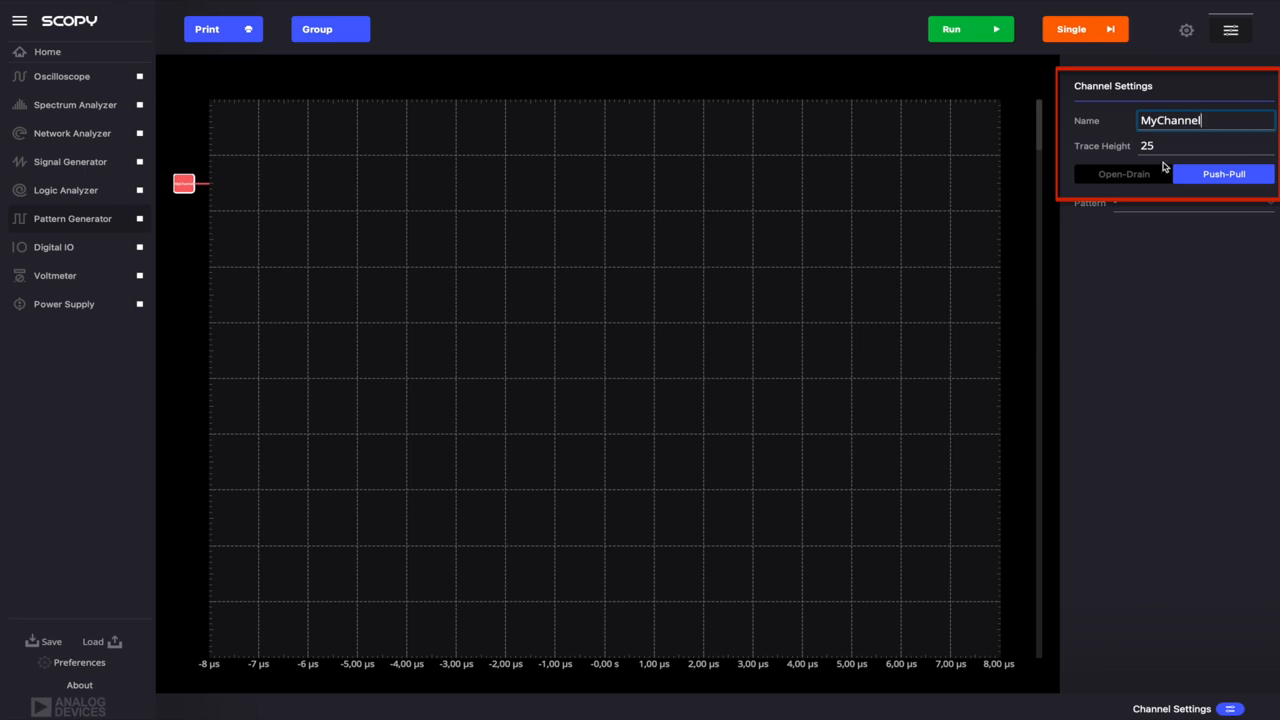
click(1124, 172)
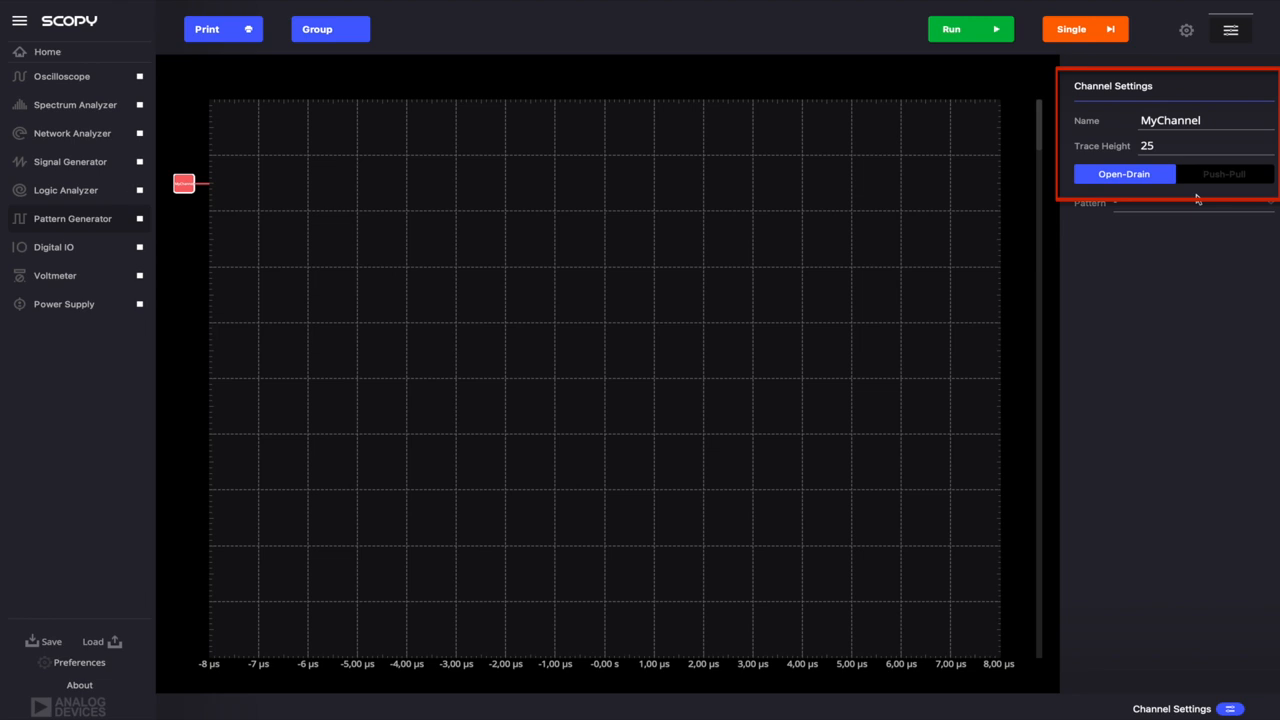
click(1224, 172)
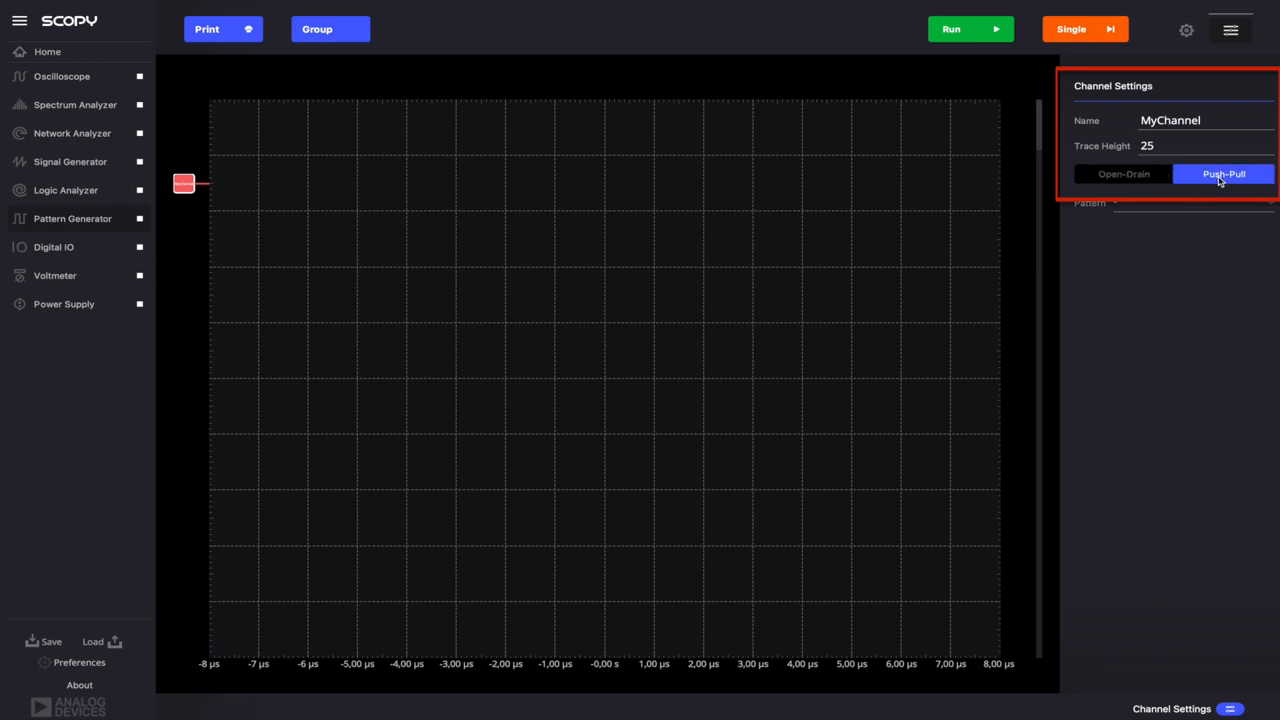
mouse_move(1220, 276)
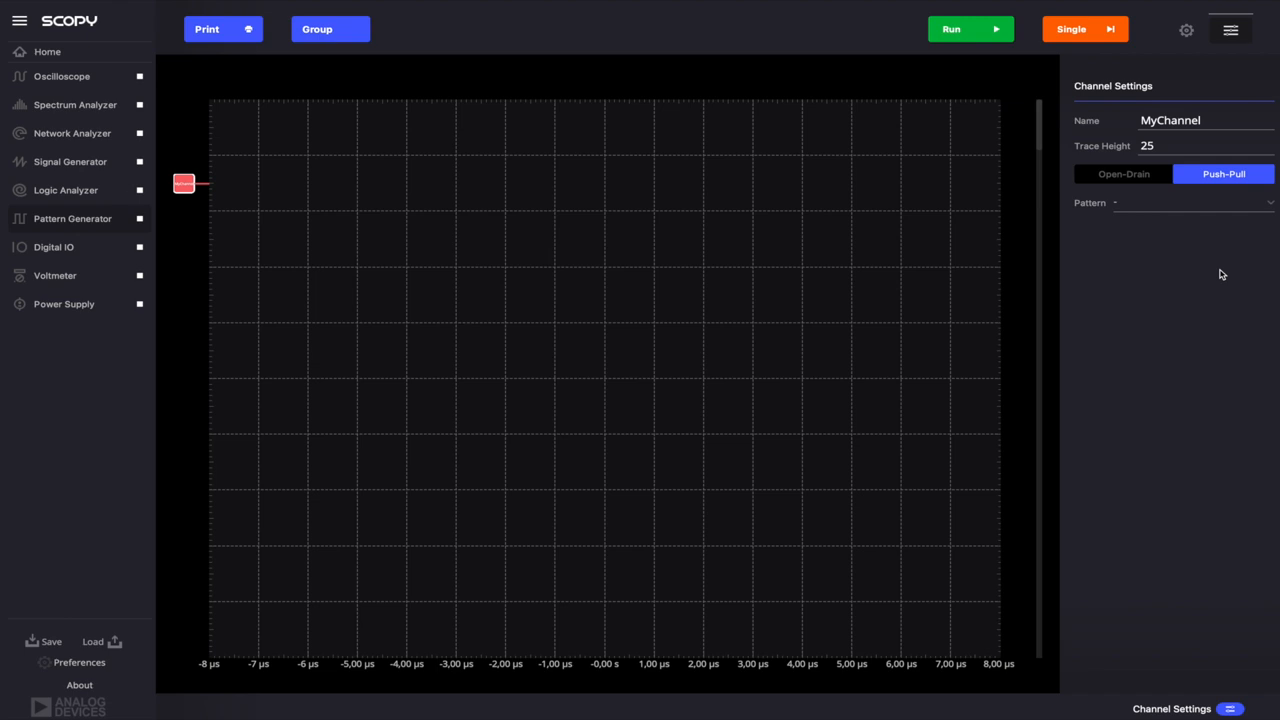
mouse_move(1220, 272)
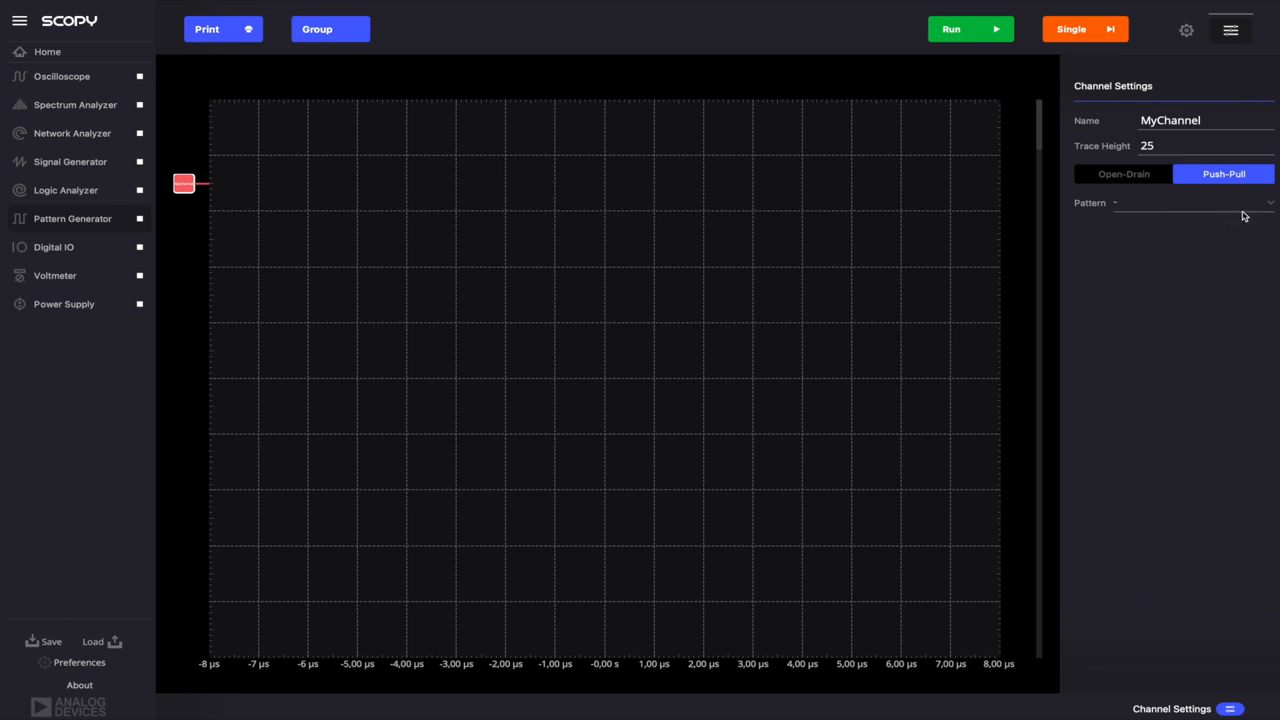
Step: Try Clock, Number, Random and Binary Counter patterns on MyChannel
click(1190, 202)
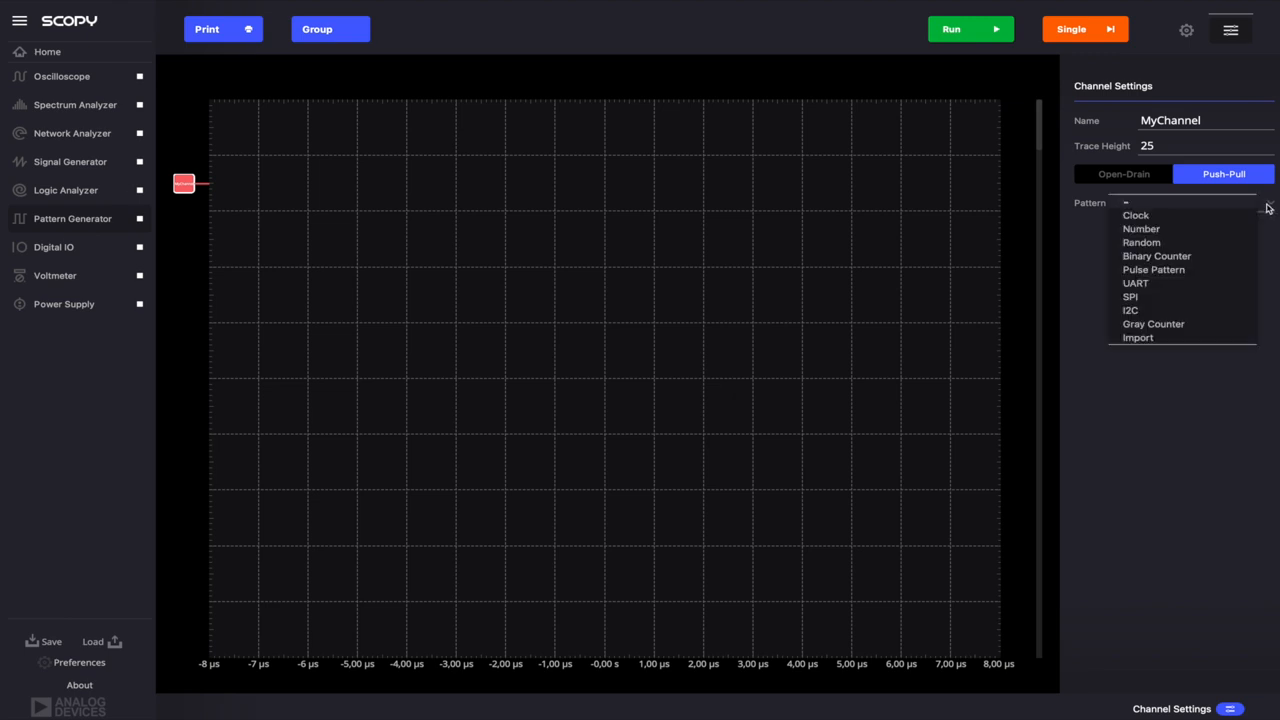
click(1136, 216)
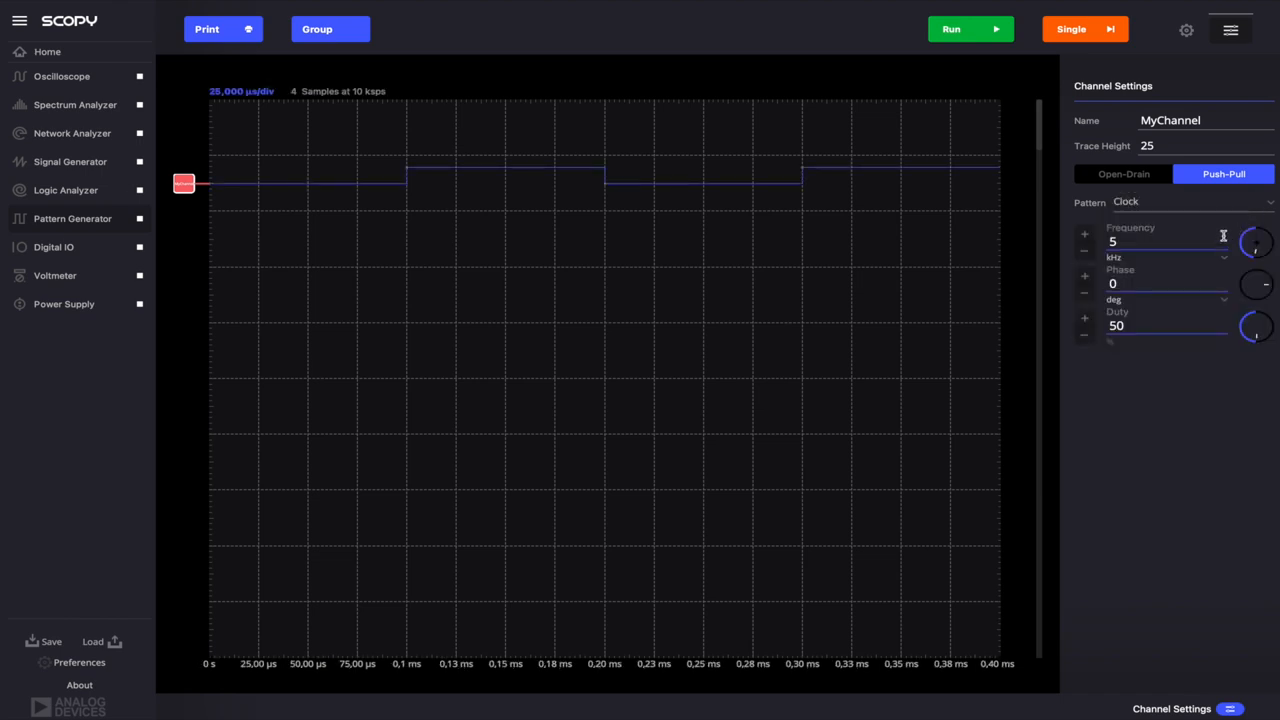
mouse_move(1264, 220)
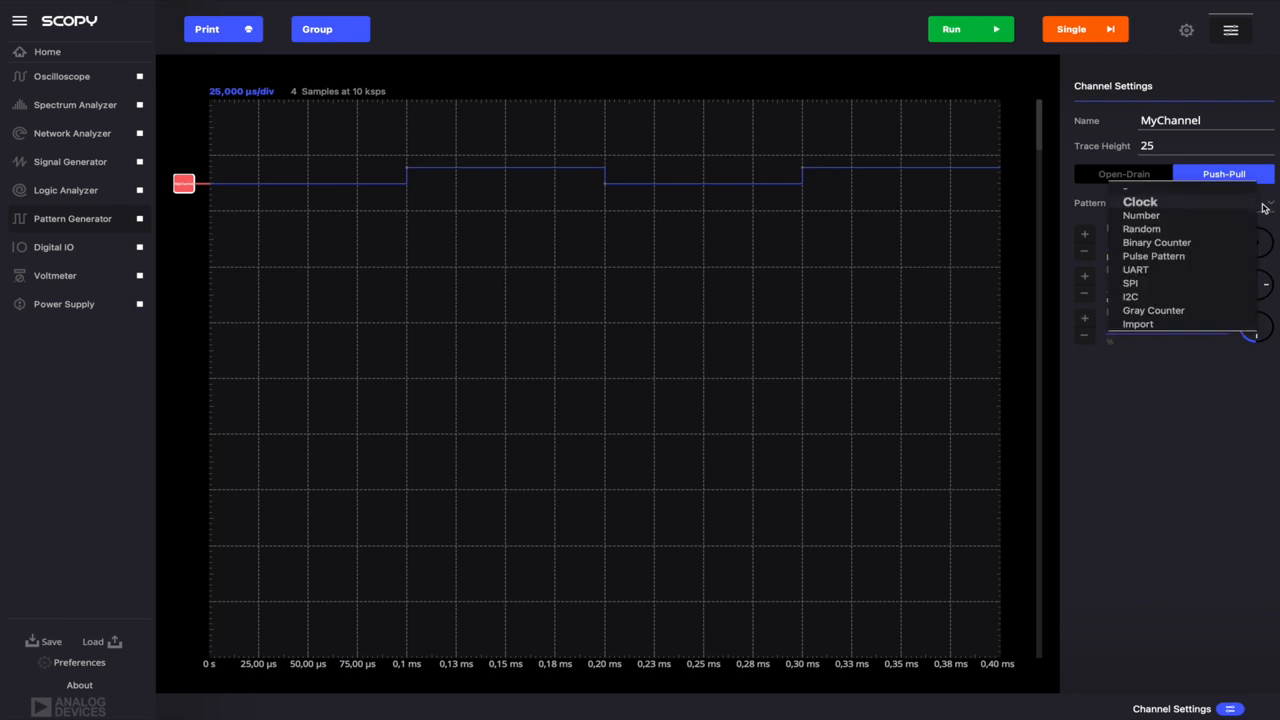
click(1140, 216)
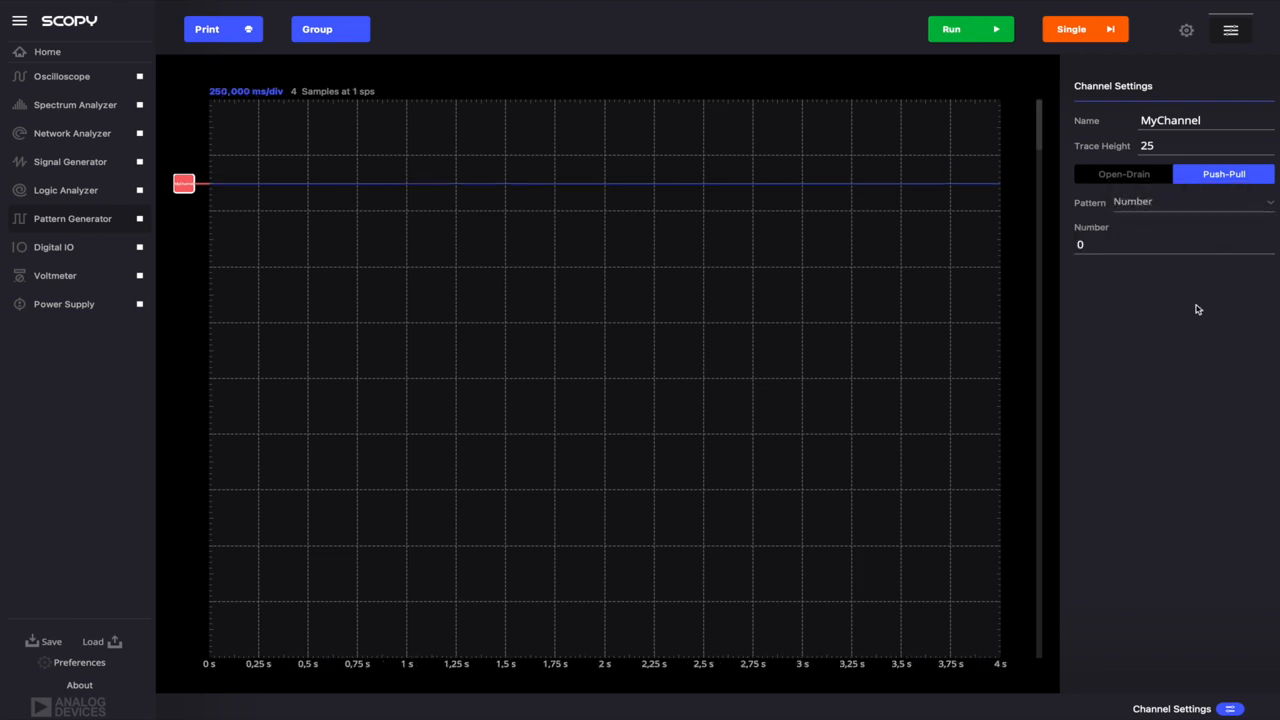
click(1190, 200)
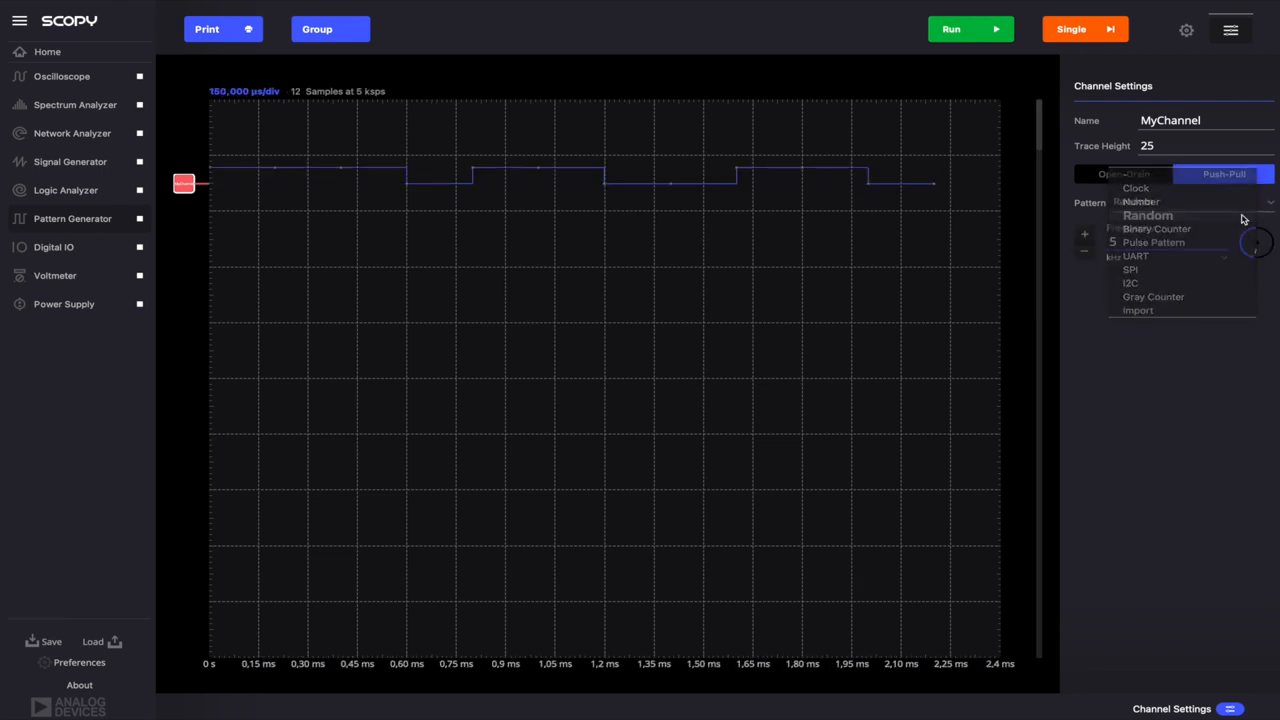
click(1148, 216)
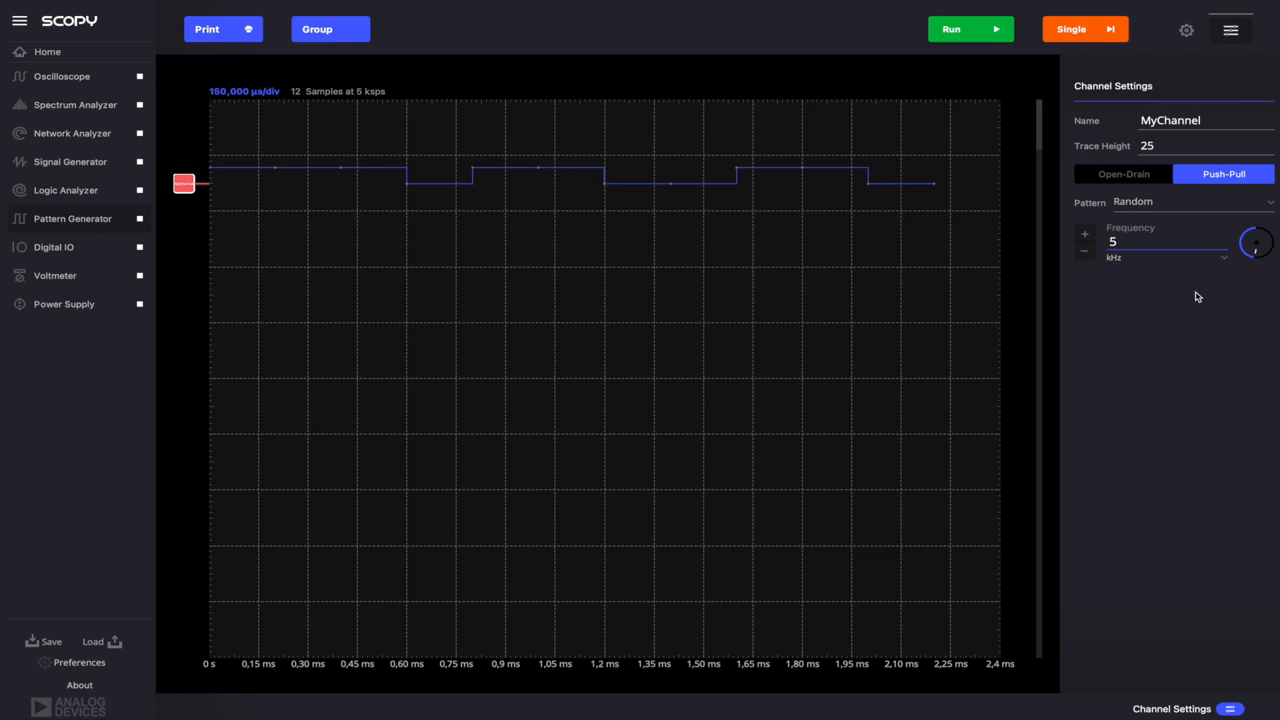
mouse_move(1200, 298)
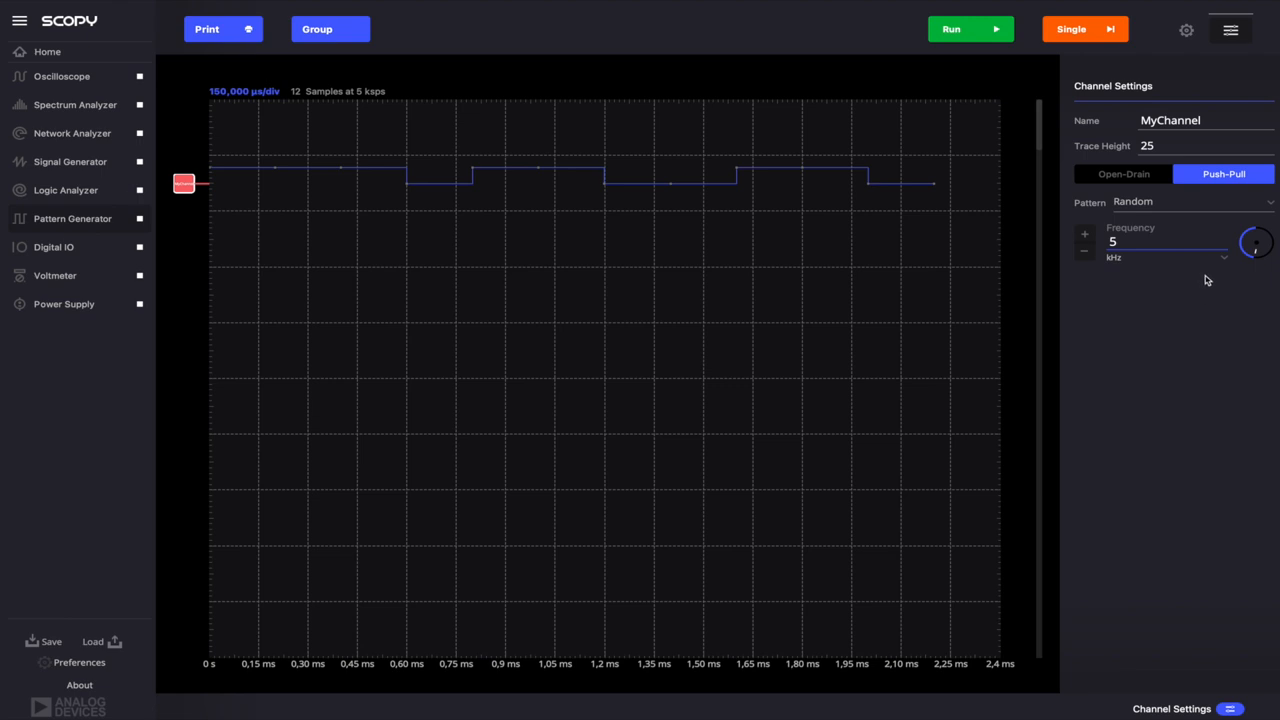
click(1190, 200)
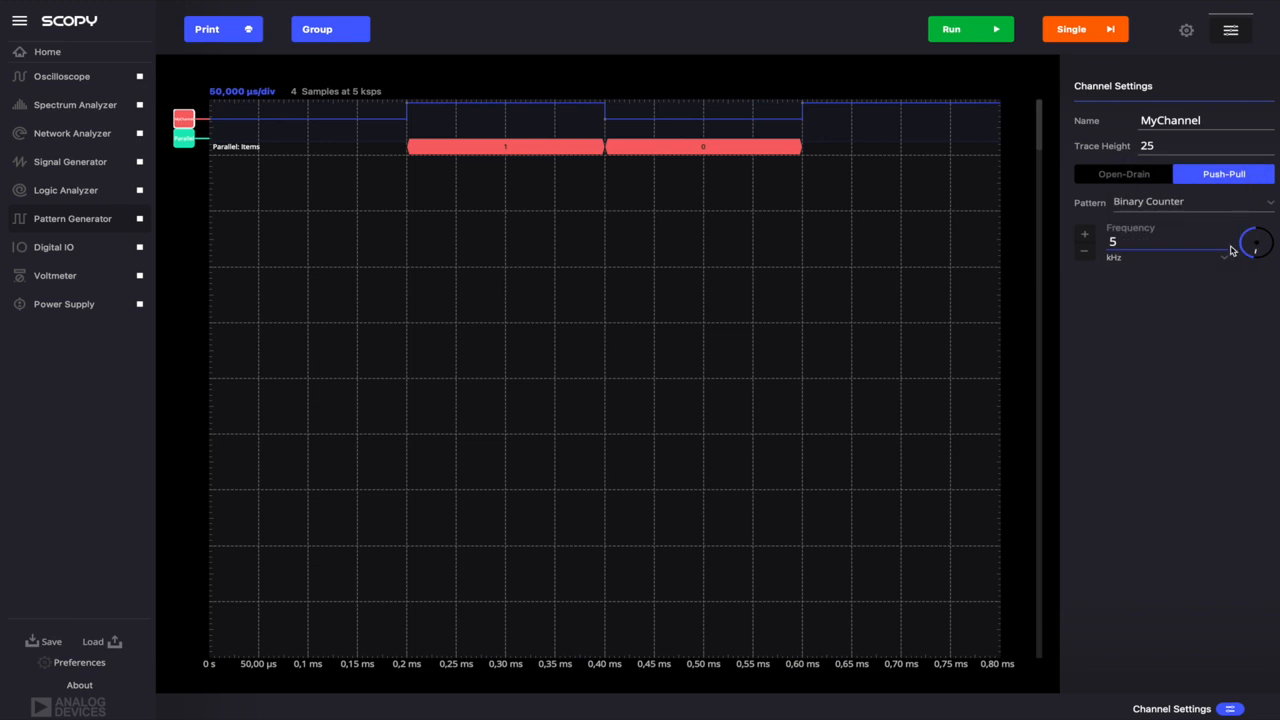
mouse_move(168, 160)
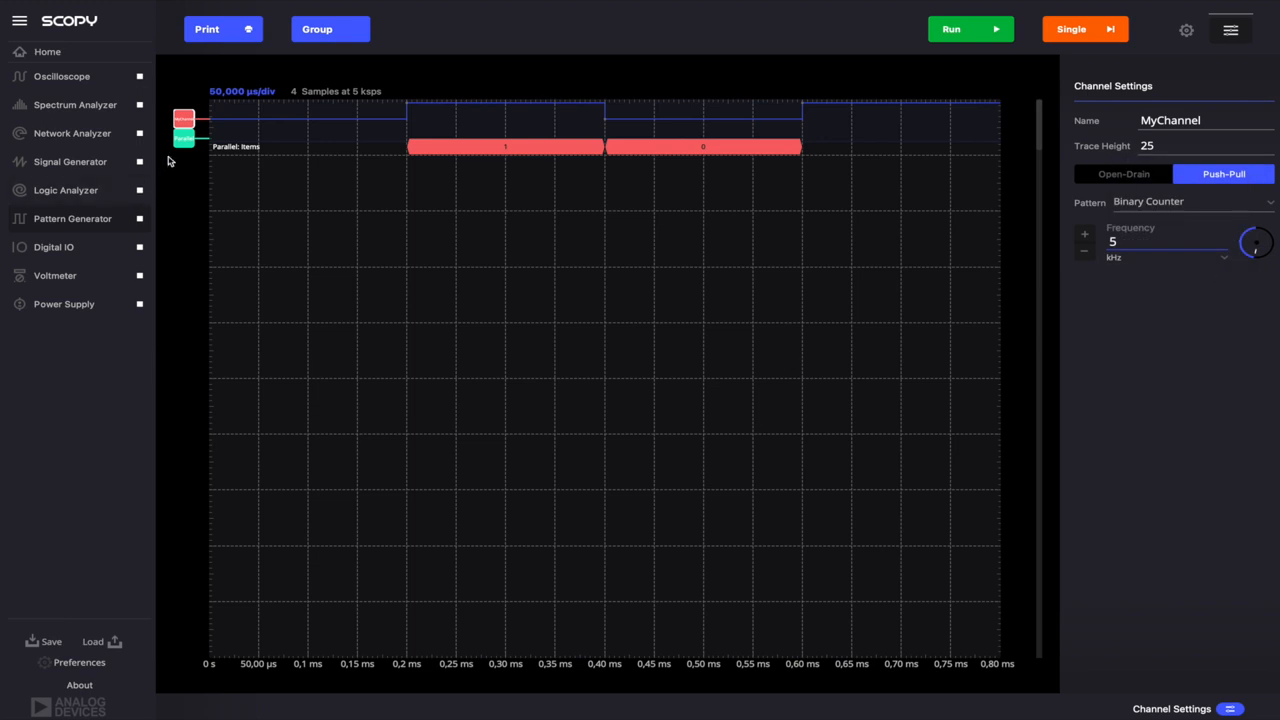
Step: Try UART, SPI and I2C patterns, ending with MyChannel set to Import
click(1192, 200)
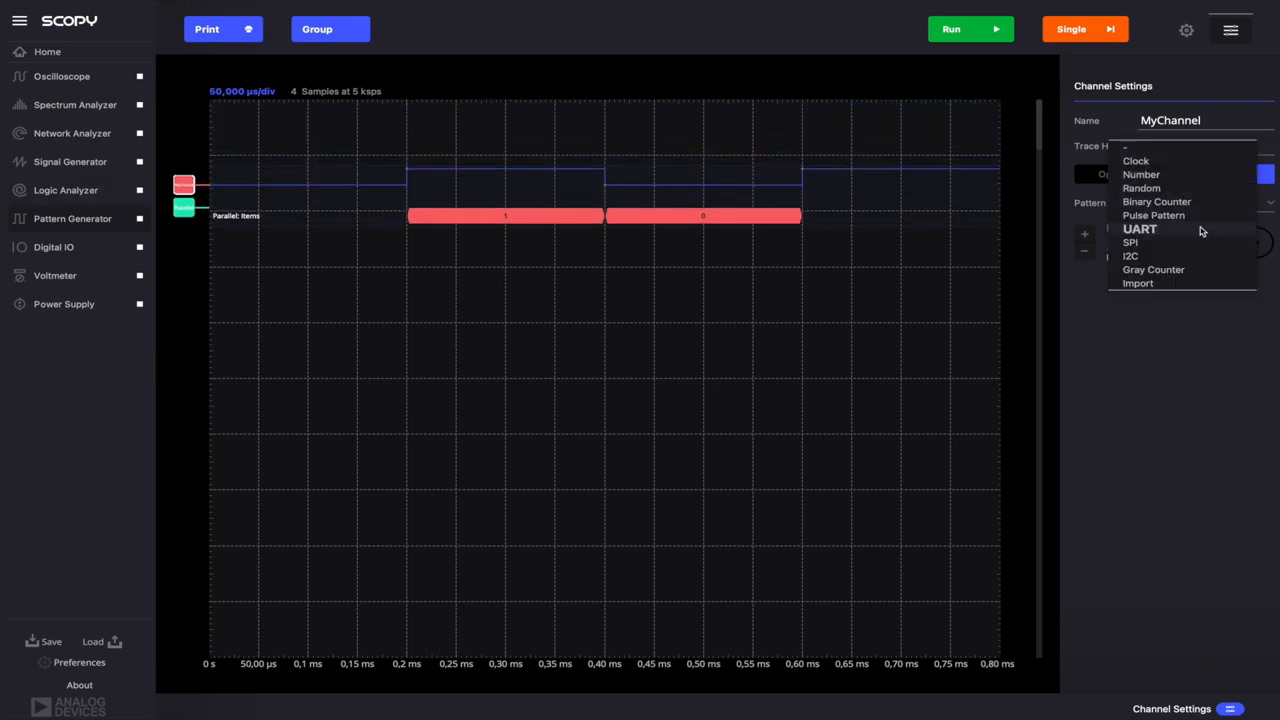
click(1140, 228)
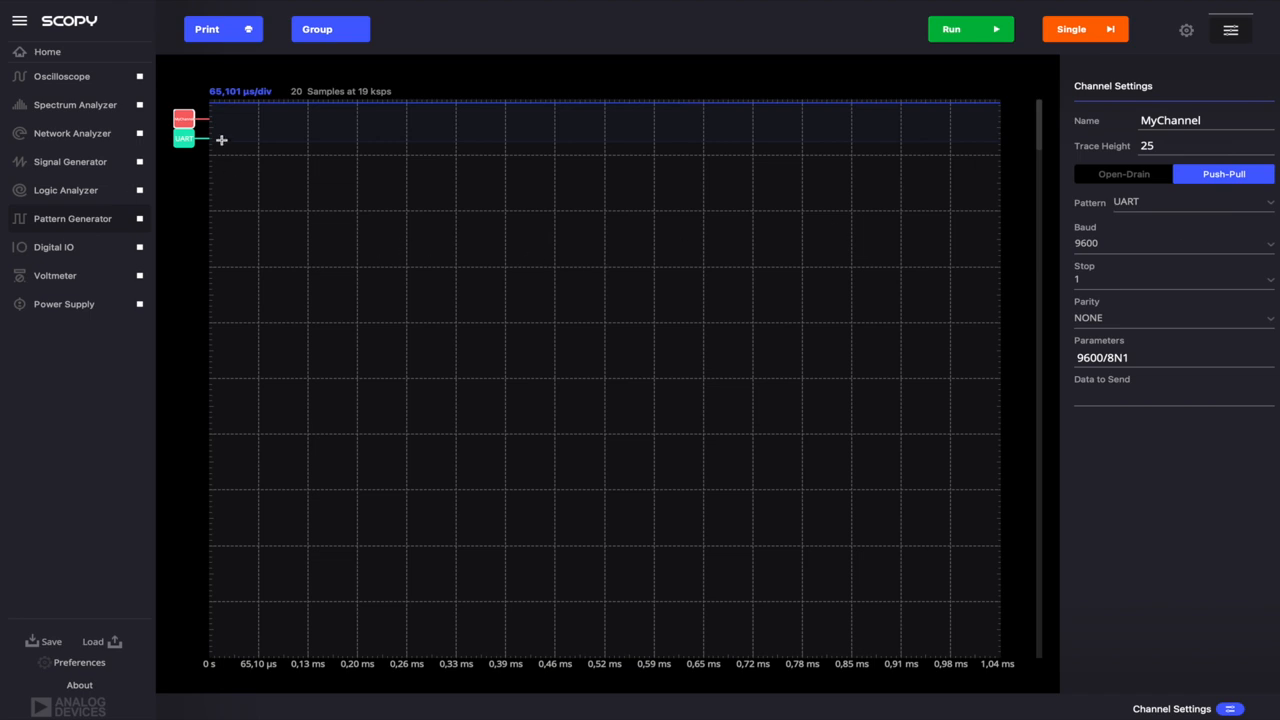
click(1190, 200)
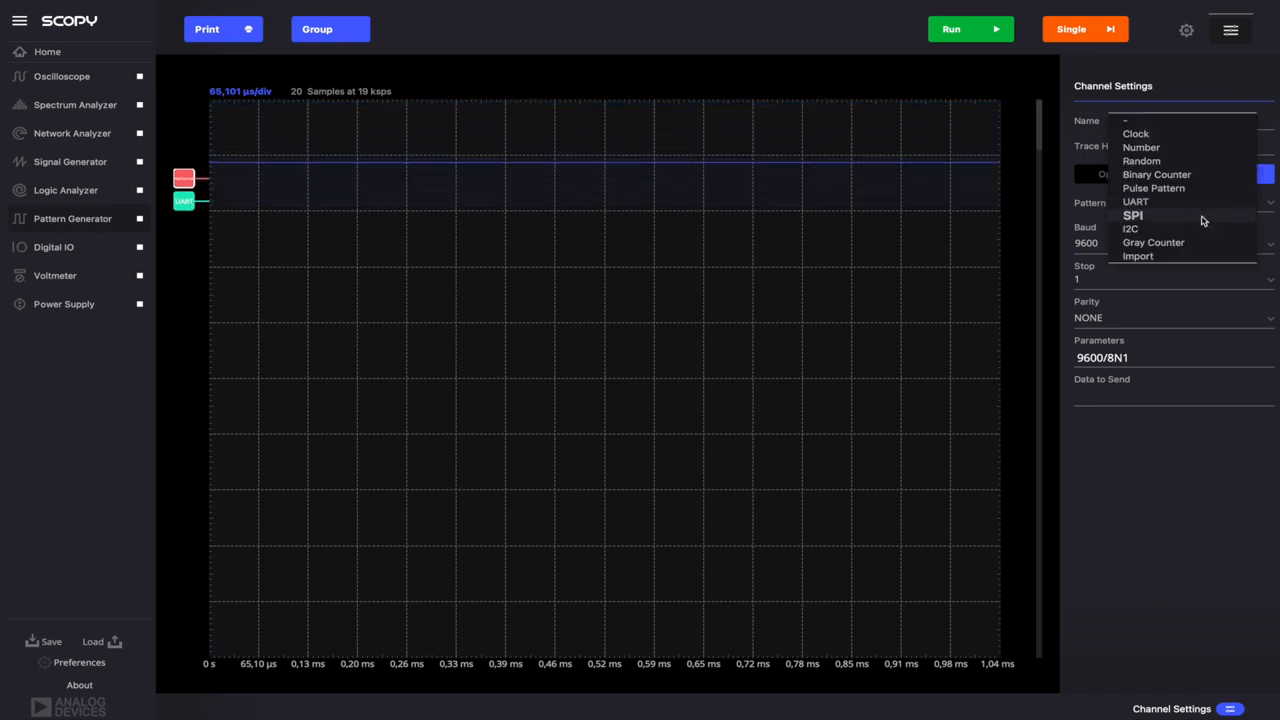
click(1132, 216)
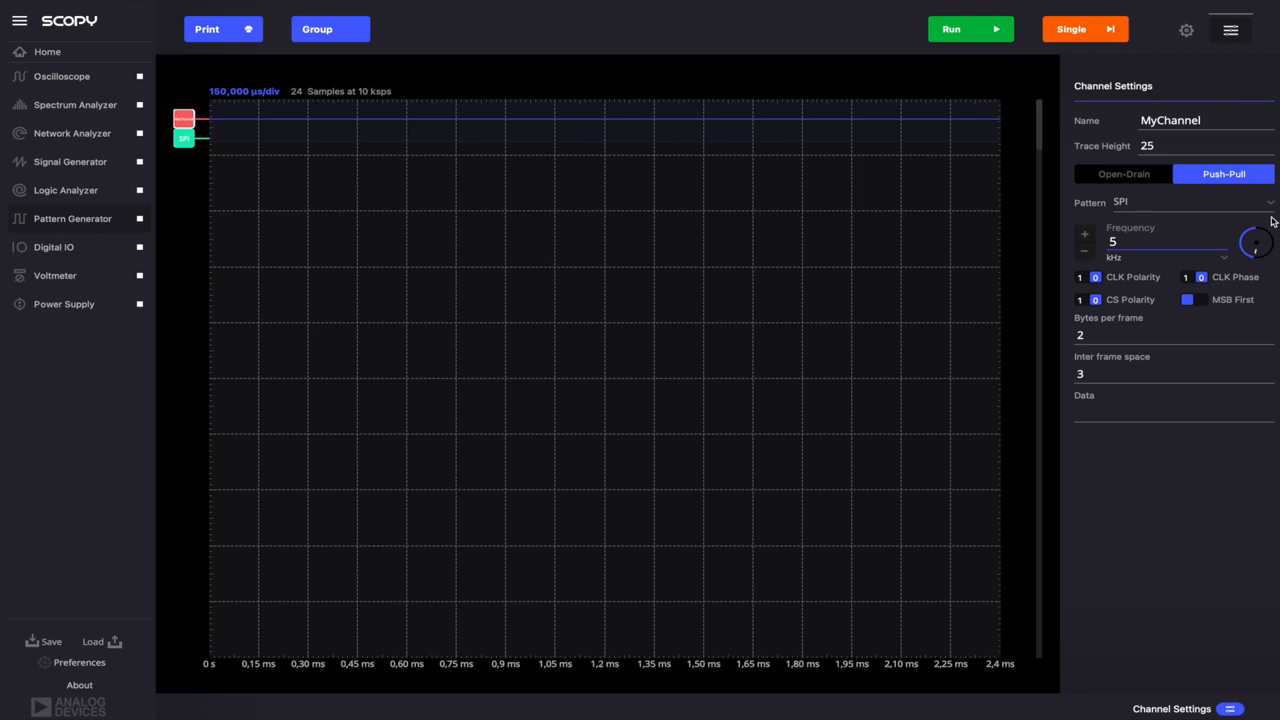
click(1190, 200)
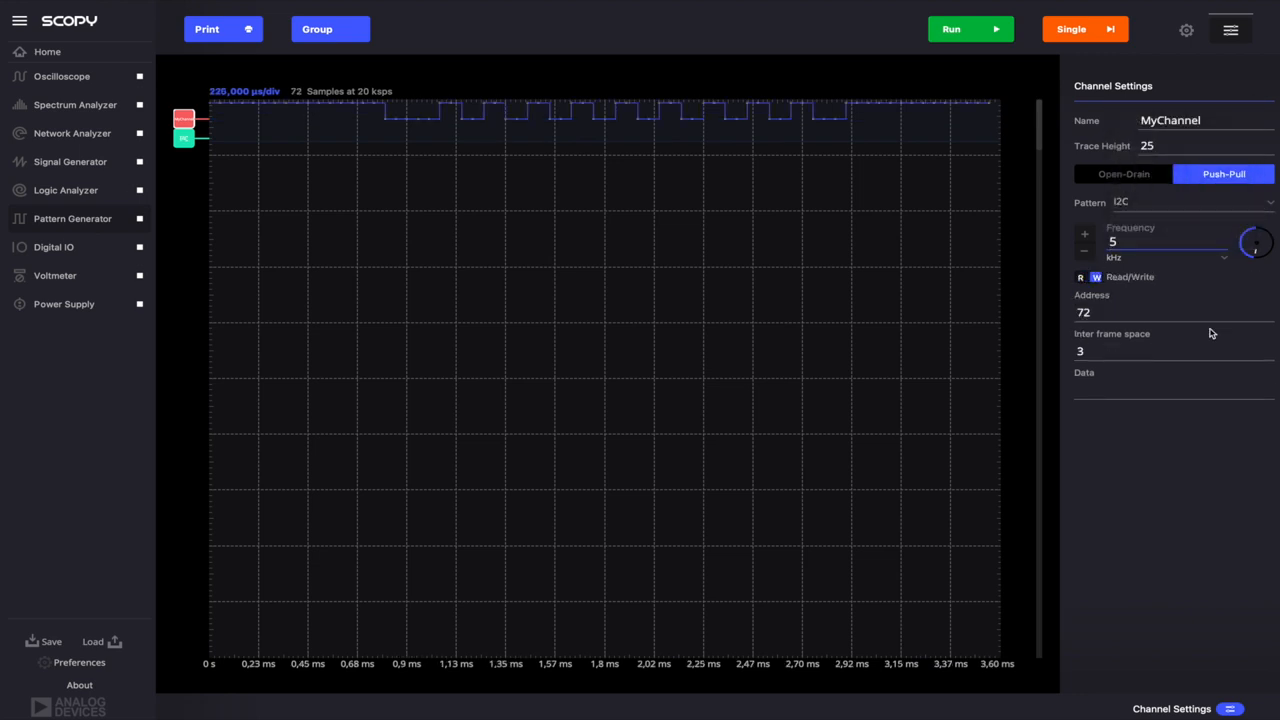
mouse_move(1158, 478)
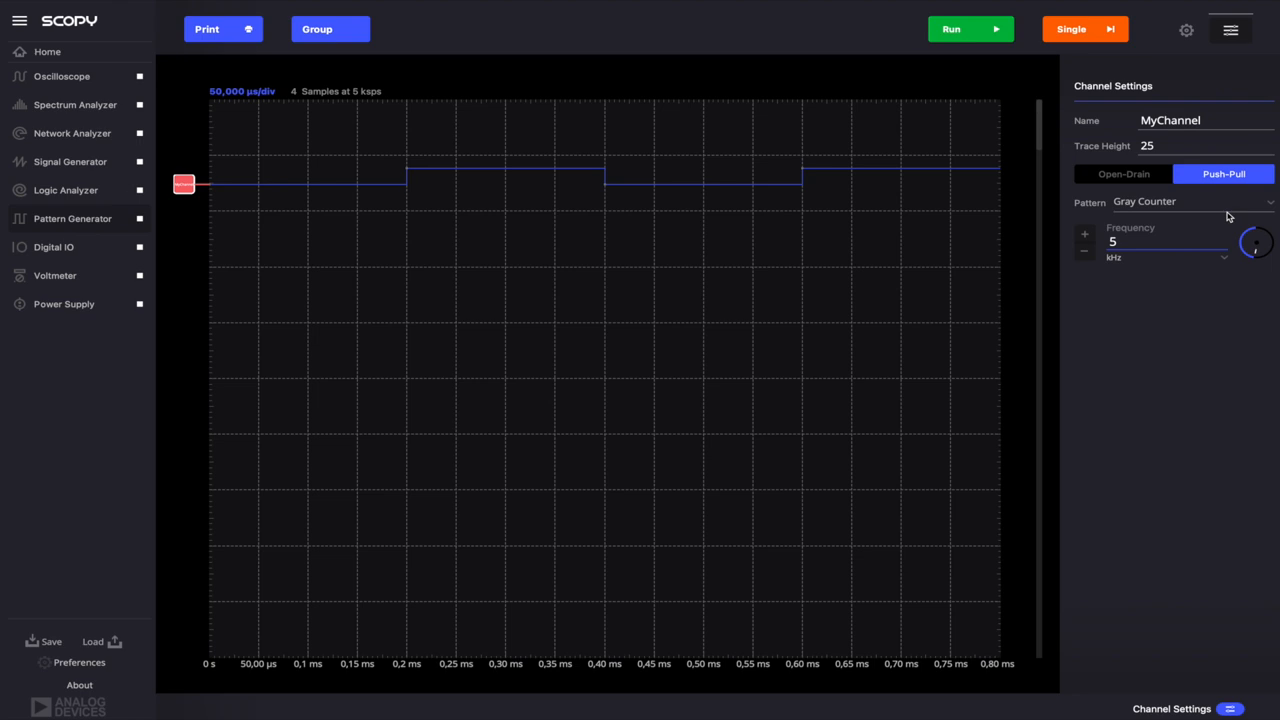
mouse_move(1246, 218)
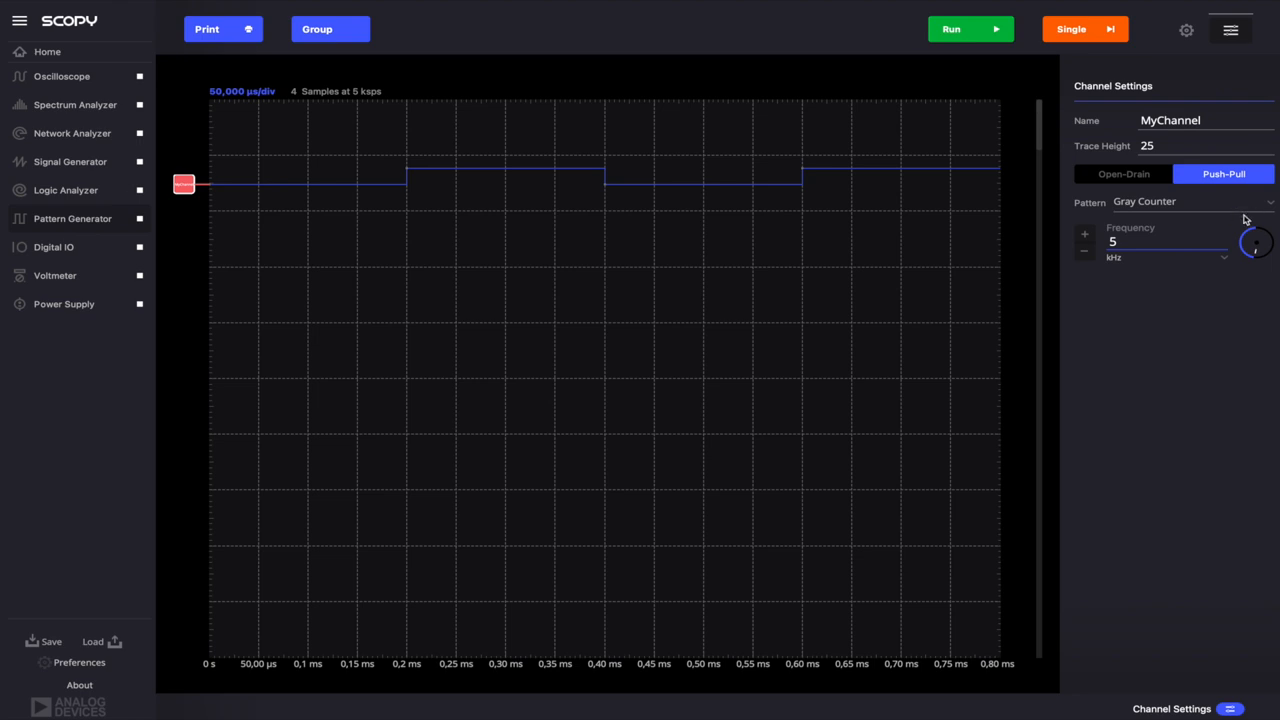
click(1190, 200)
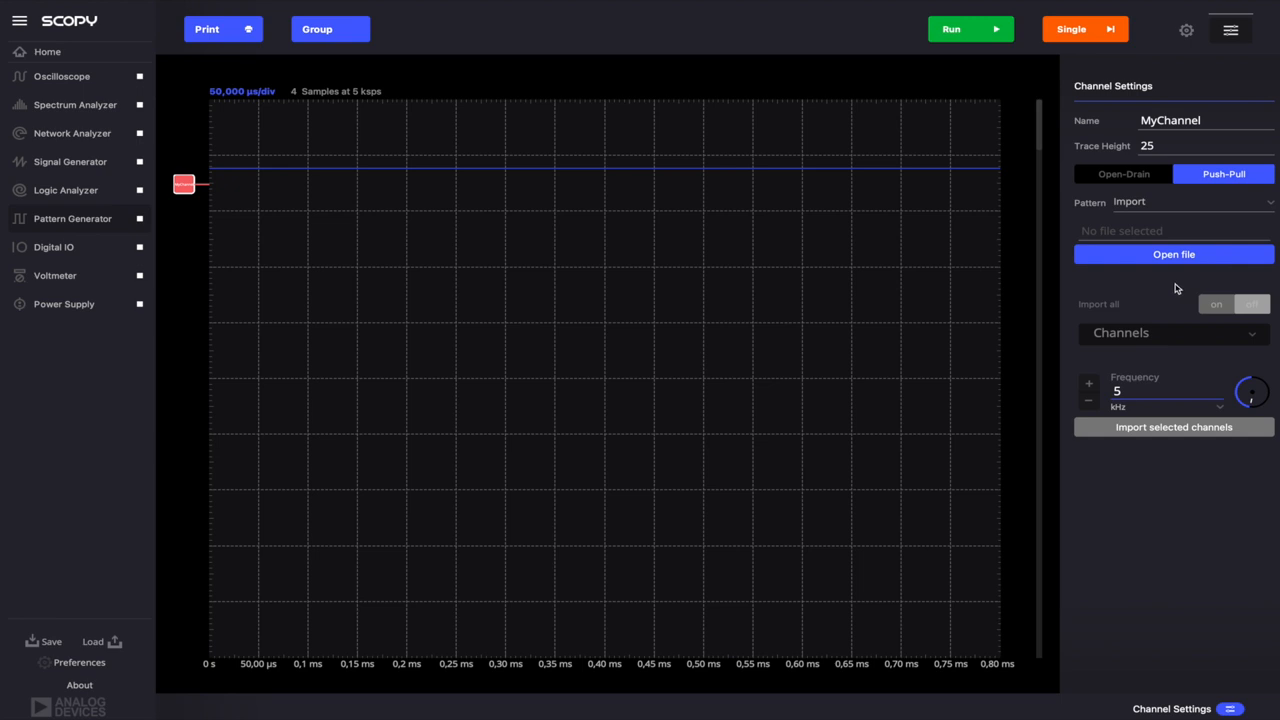
Step: Enable DIO 8 with a Clock pattern and set its phase to 45 degrees
click(1186, 30)
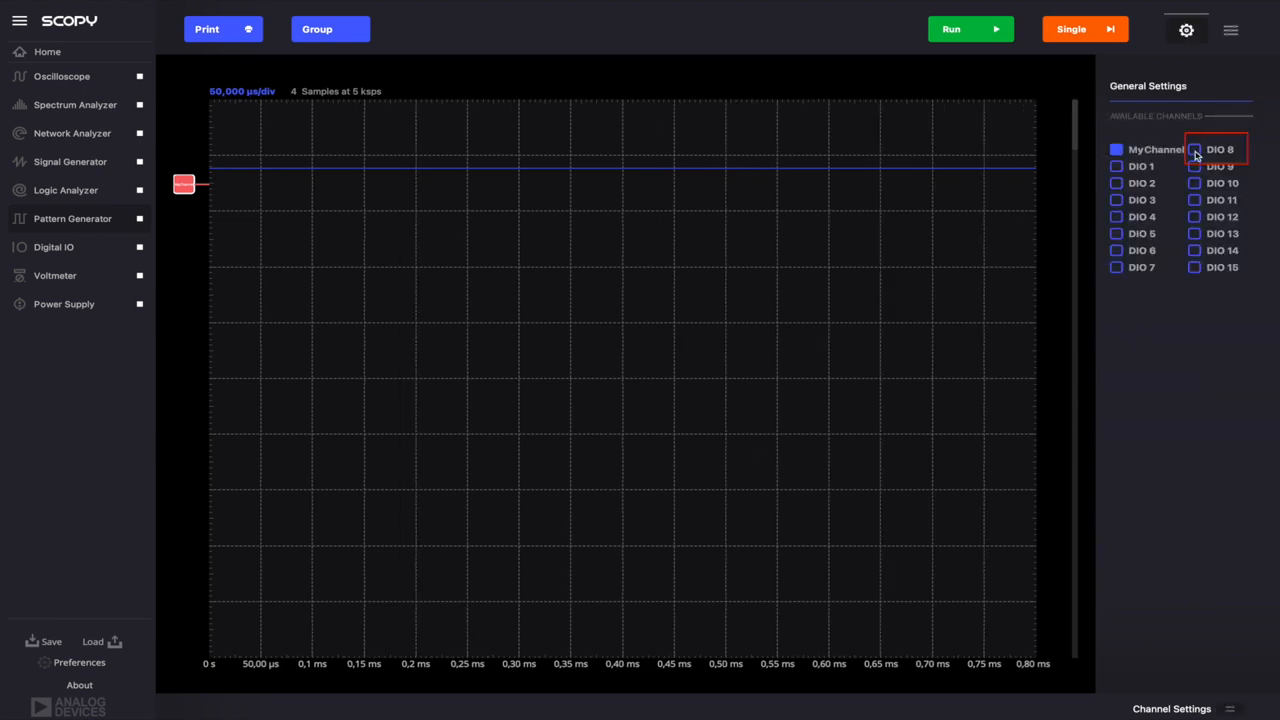
click(1194, 148)
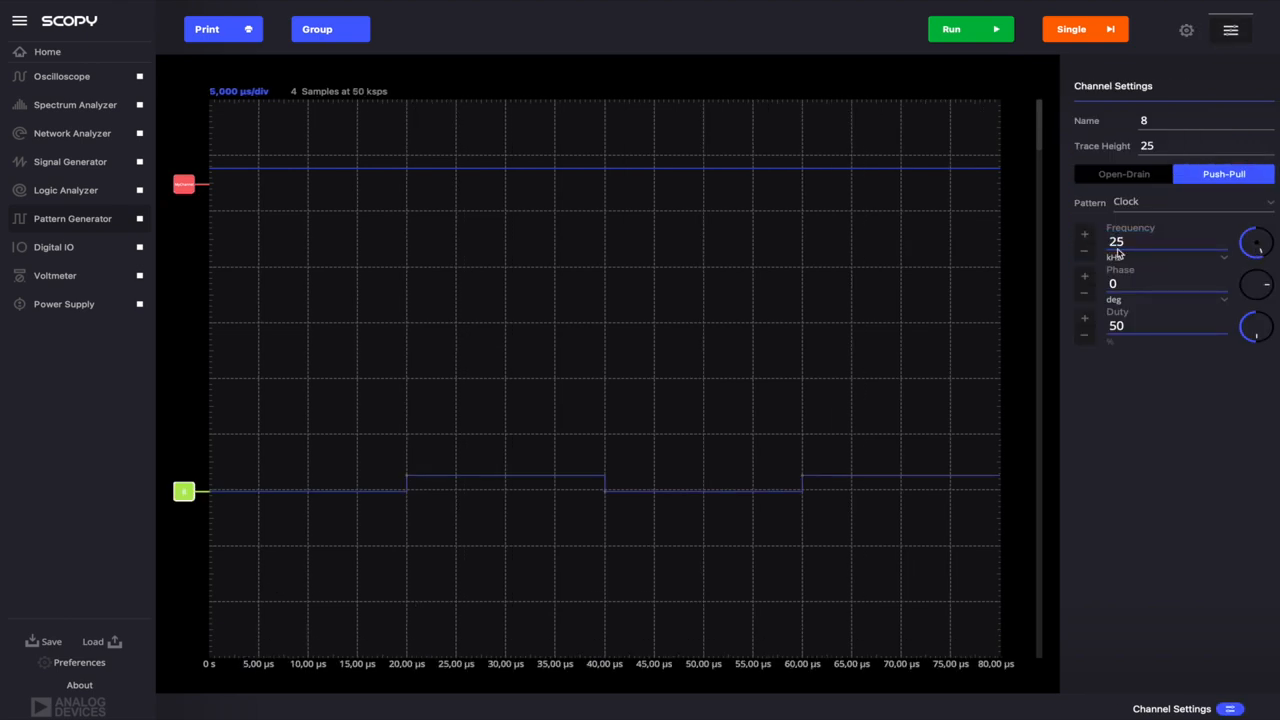
click(1164, 284)
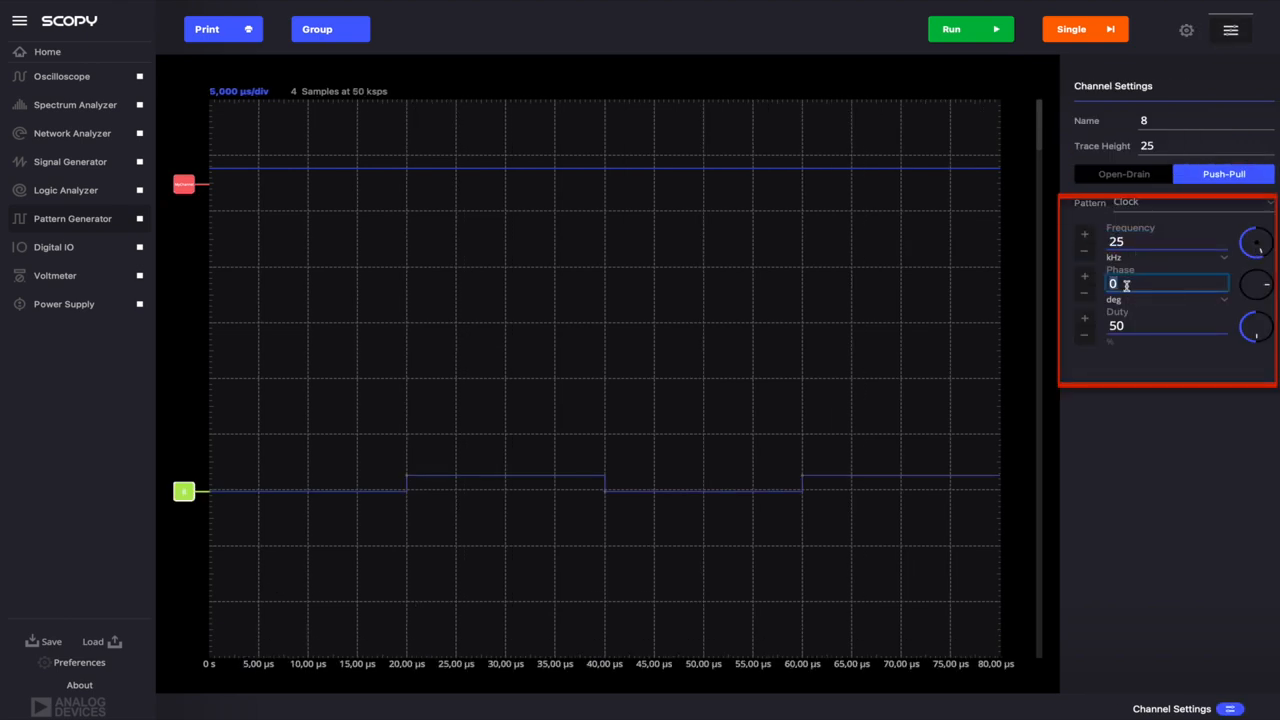
text(45)
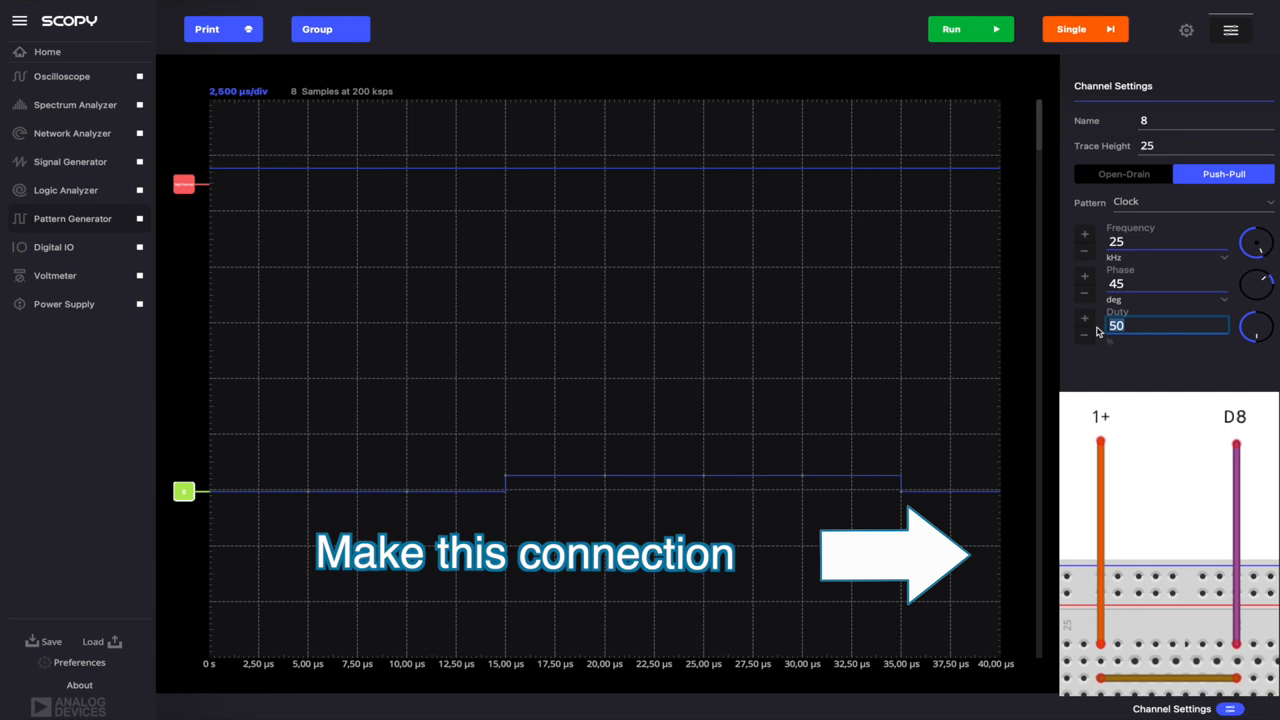
text(70)
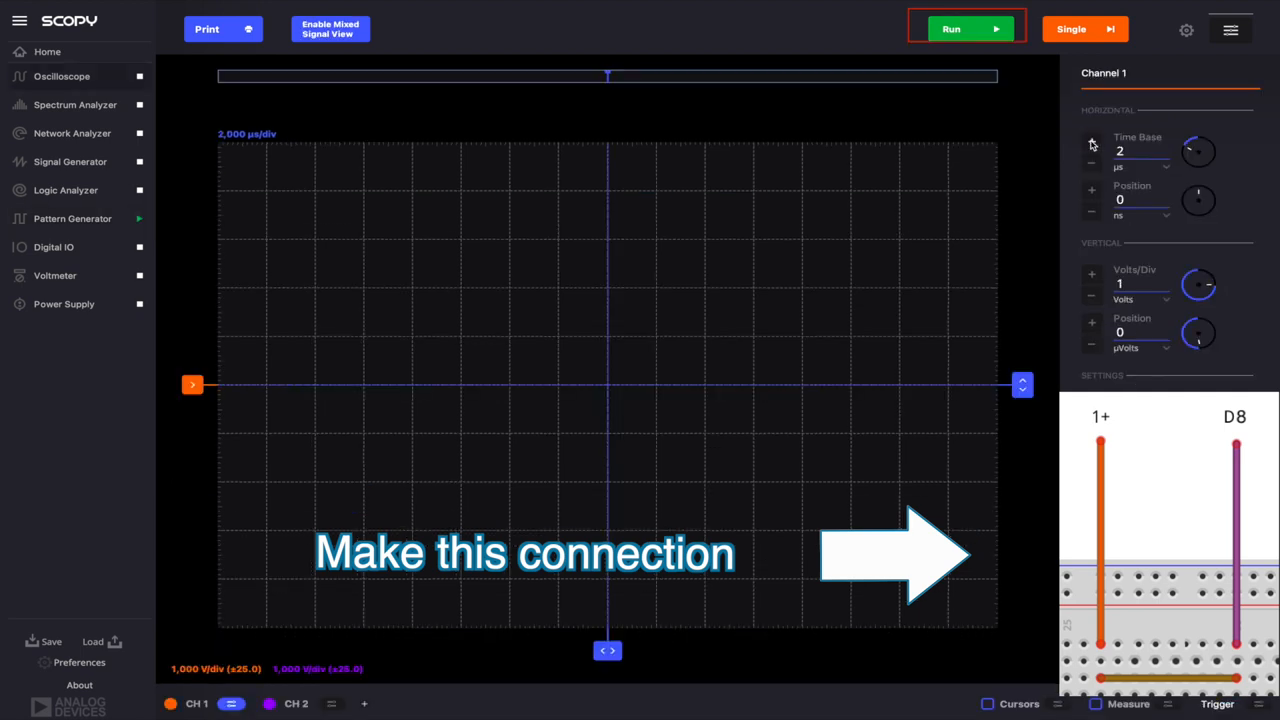
Step: Raise the oscilloscope time base from 2 to 20
click(1092, 140)
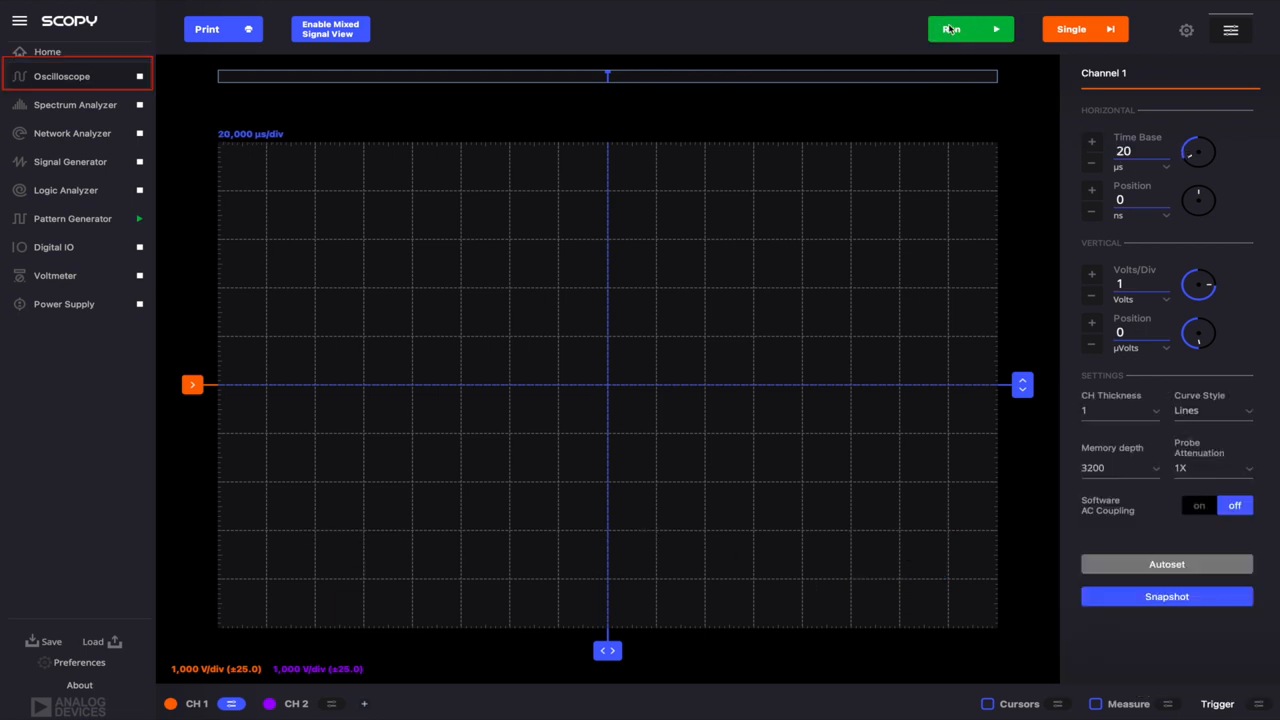
click(950, 30)
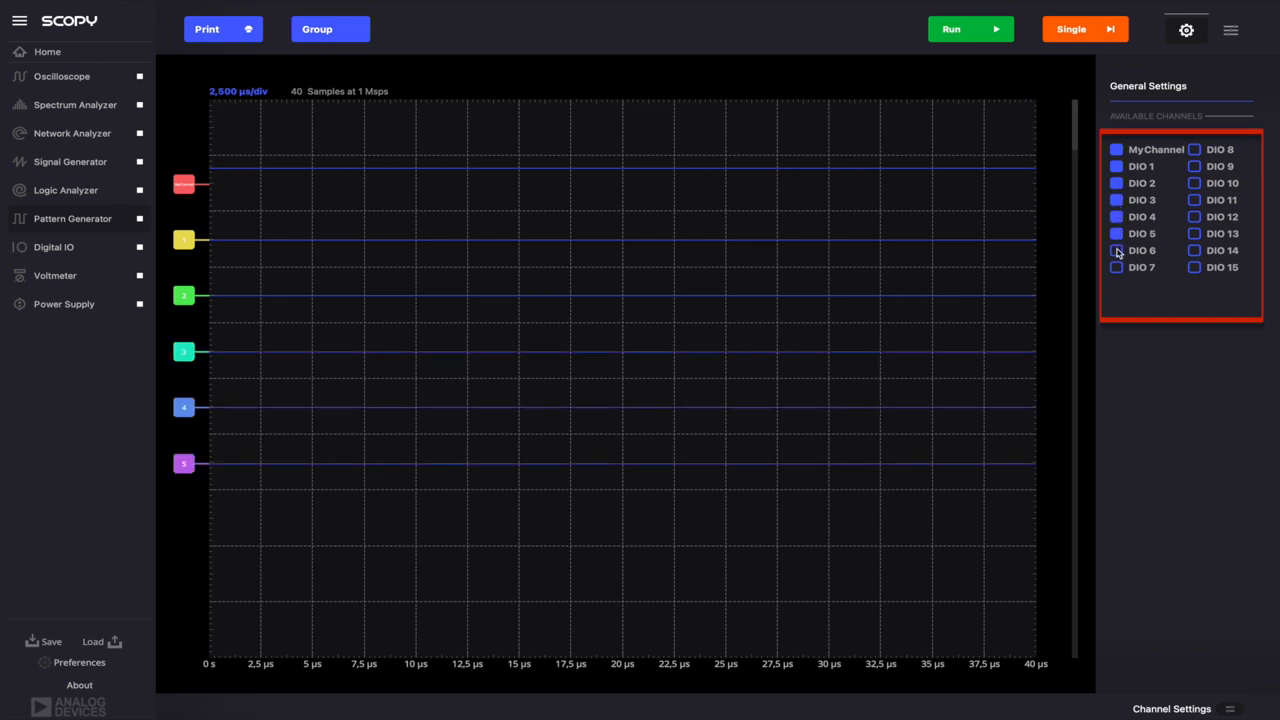
Step: Enable DIO 7 and group MyChannel with DIO 1–7 into one channel group
click(1116, 250)
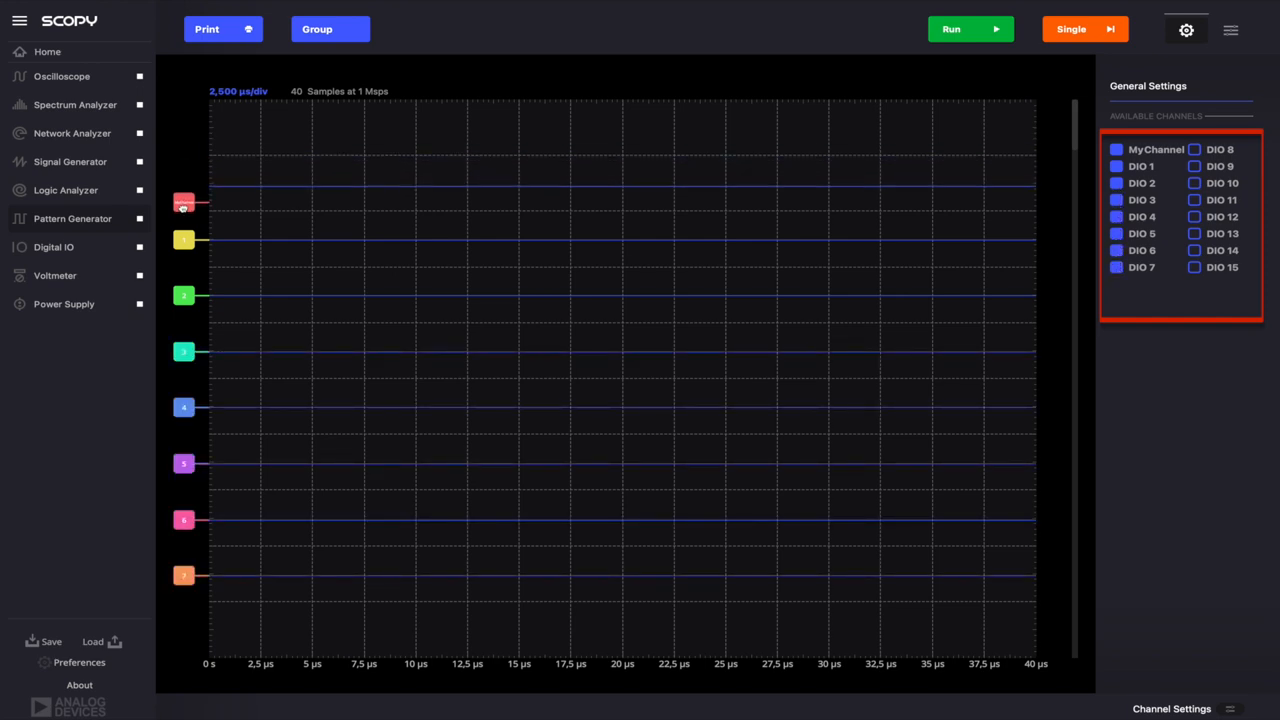
click(316, 28)
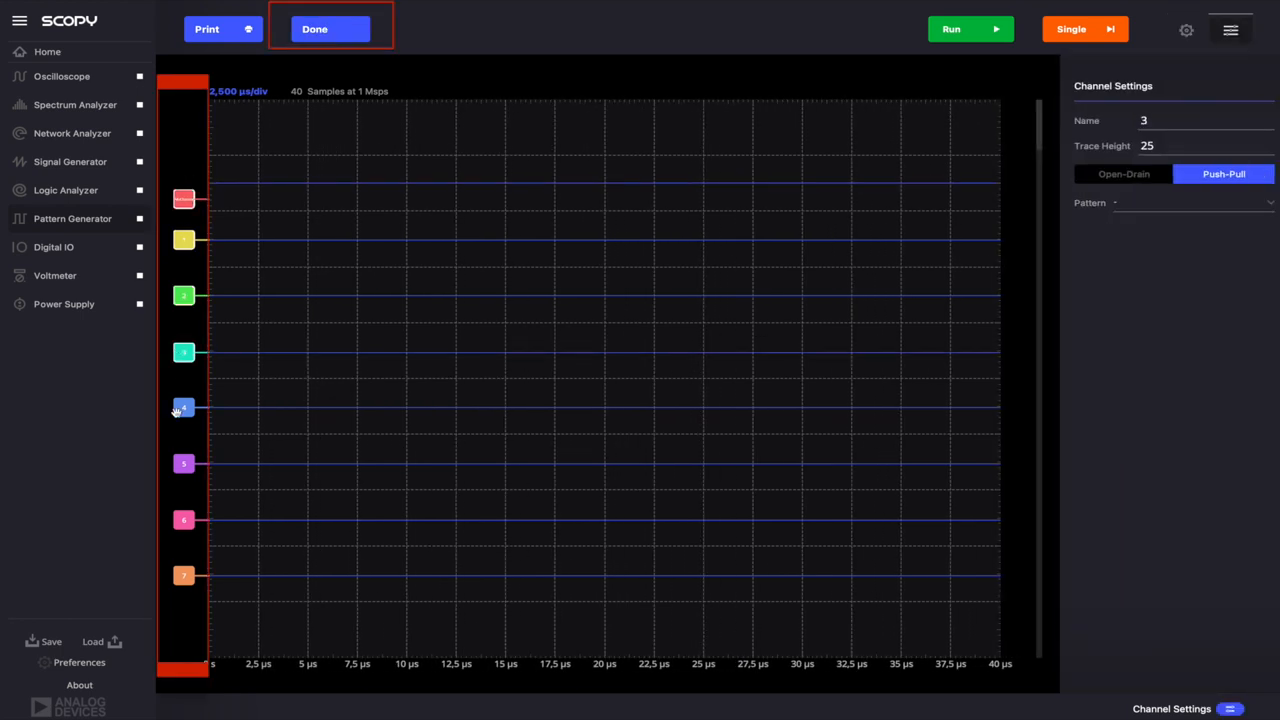
click(184, 576)
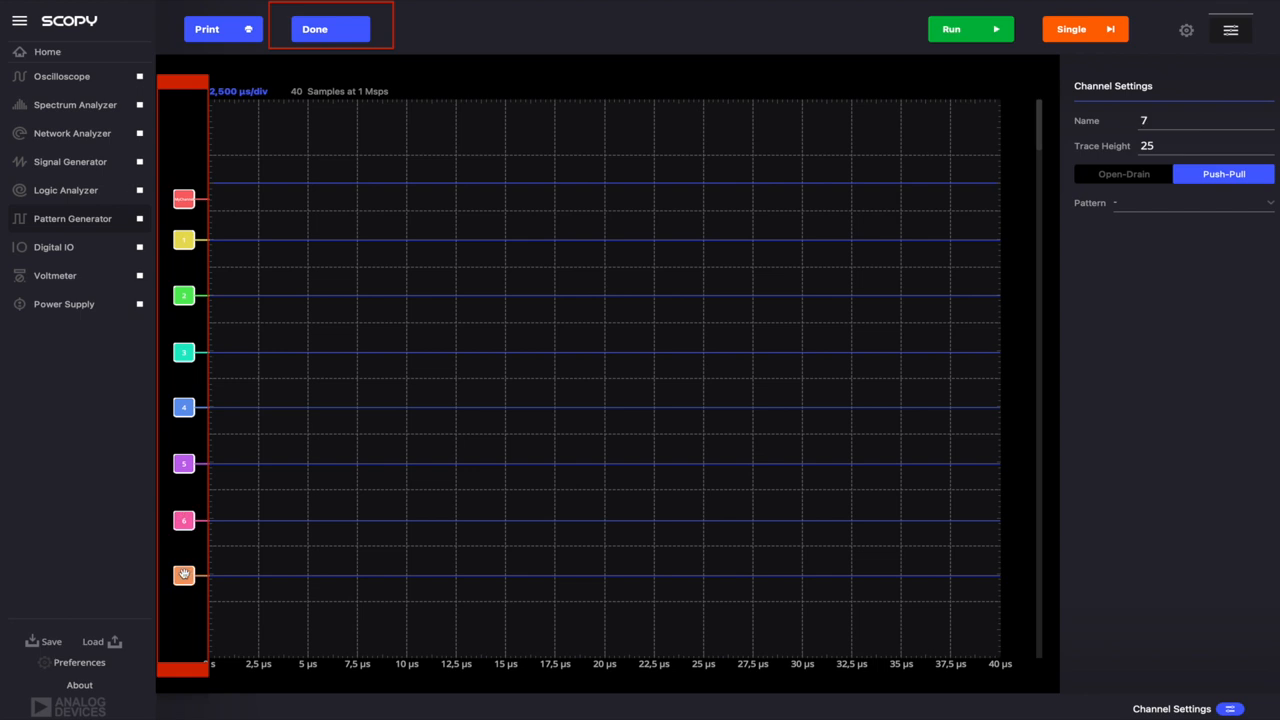
click(314, 28)
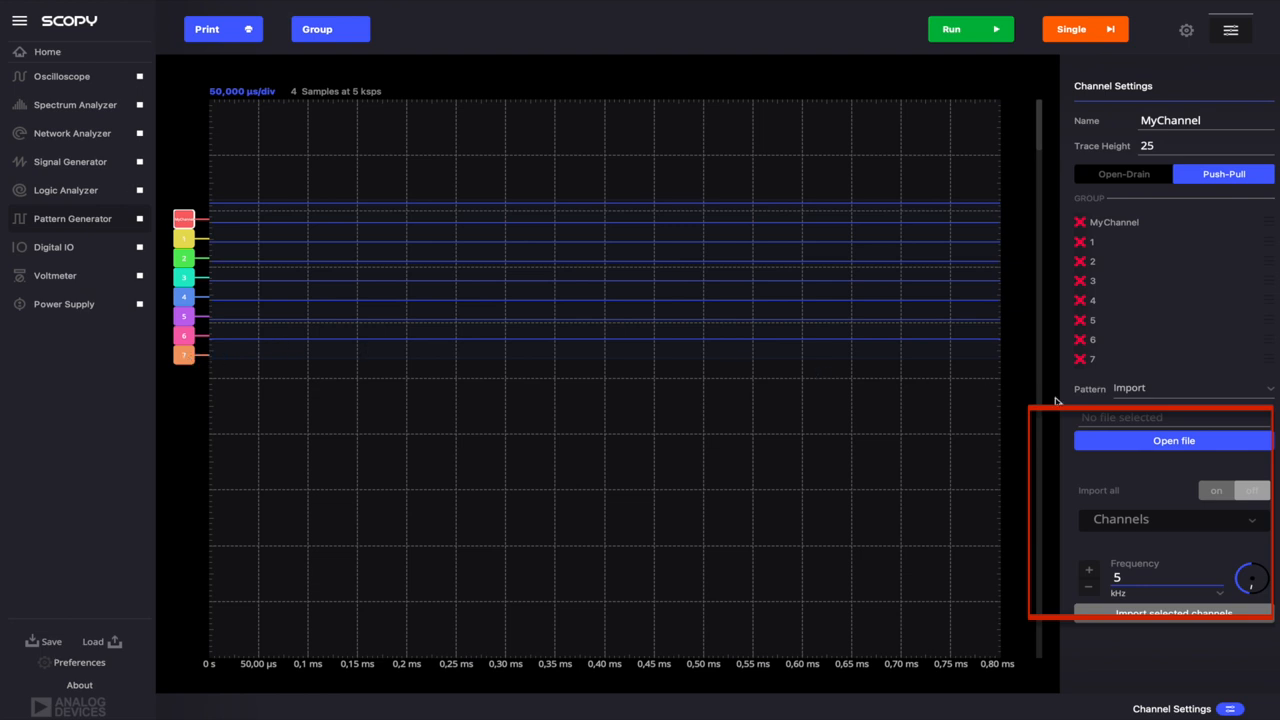
mouse_move(1082, 404)
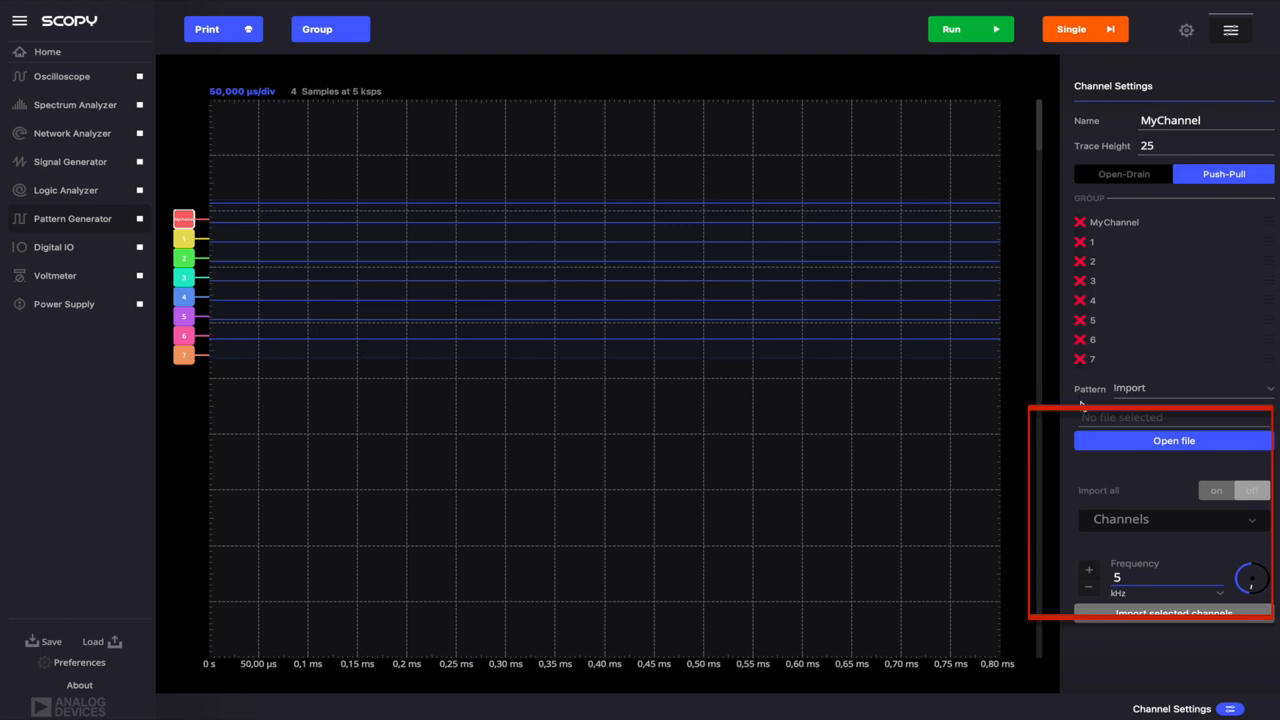
Step: Set the group to a Binary Counter pattern at frequency 256 and run it
click(1190, 388)
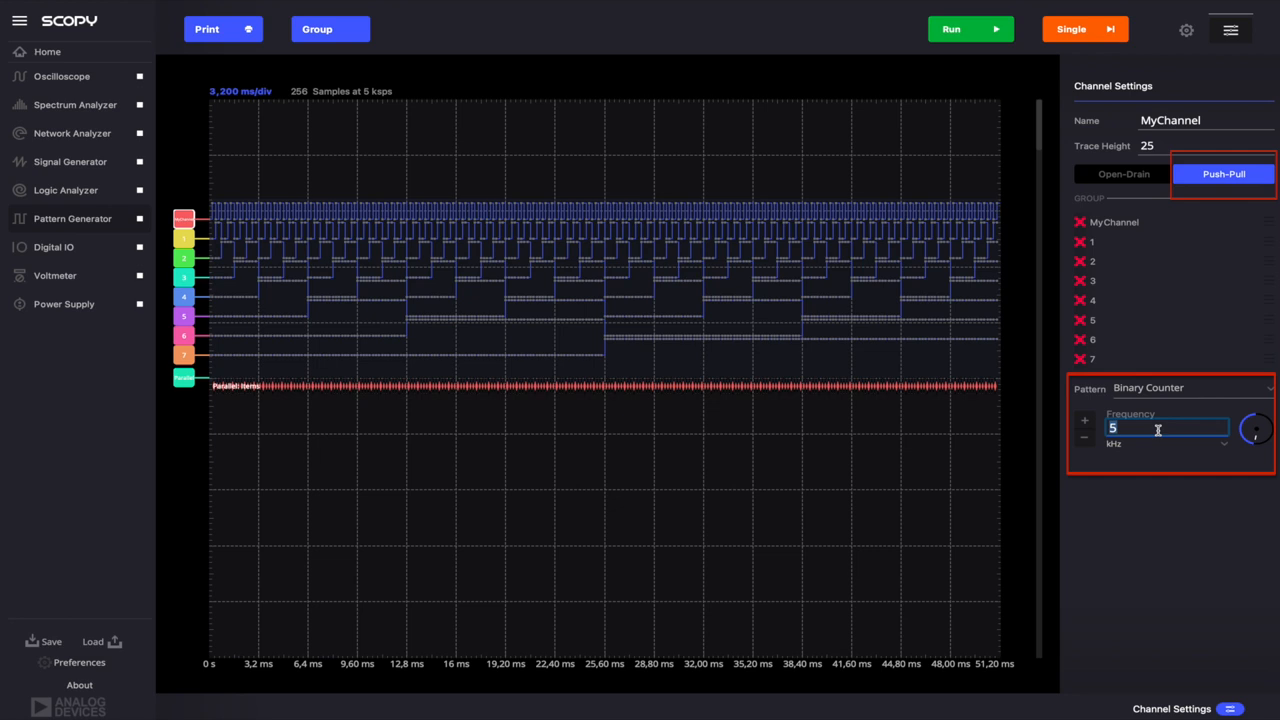
text(25)
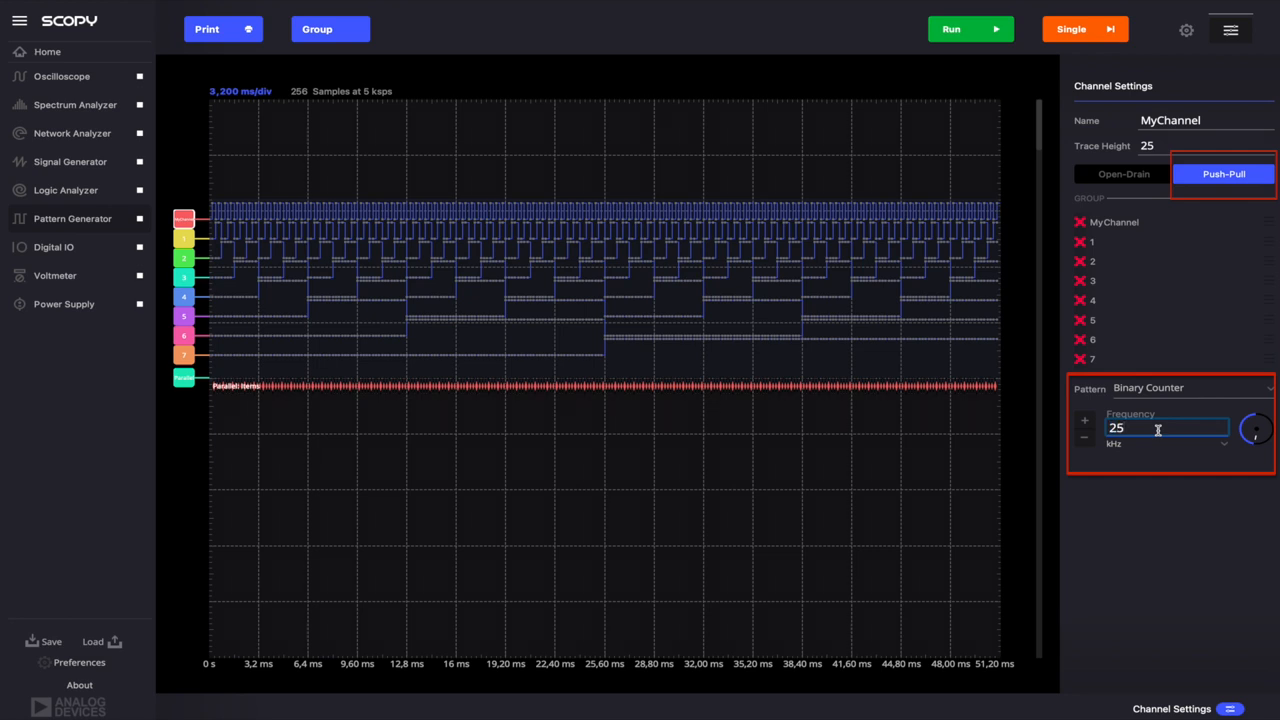
text(256)
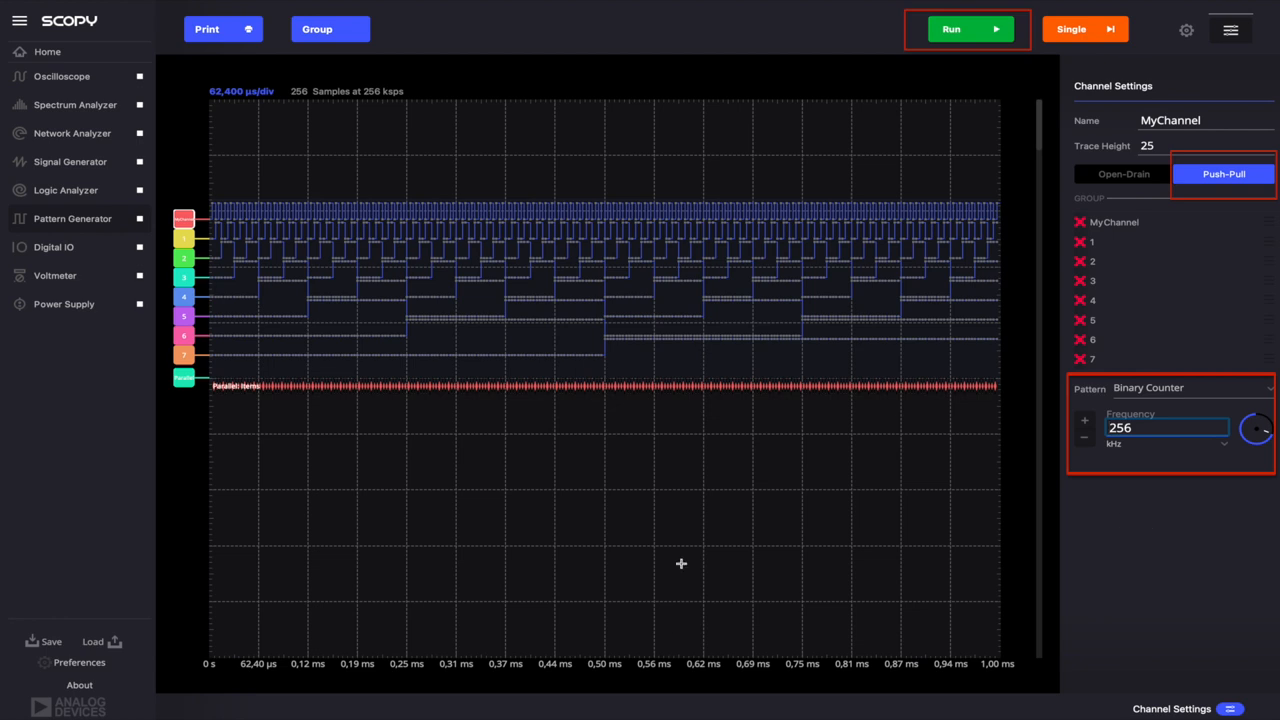
click(968, 28)
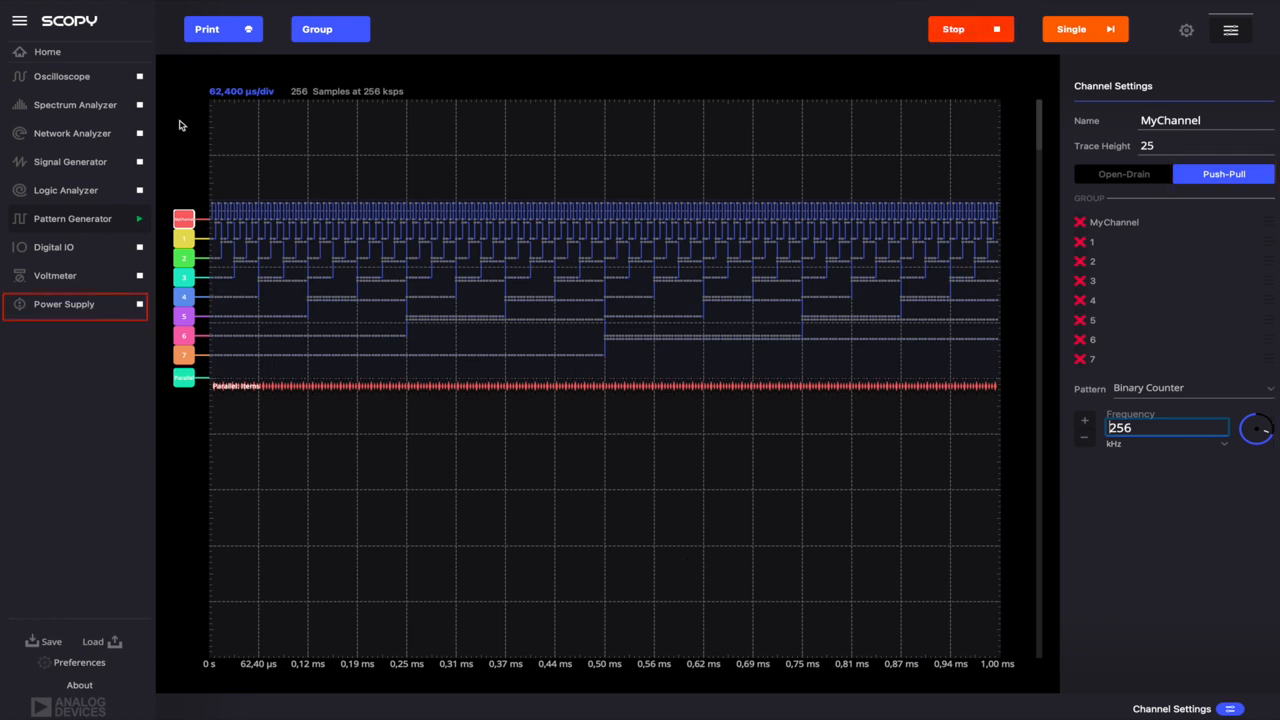
Step: Enable the +5 V and −5 V outputs in the Power Supply view
click(64, 304)
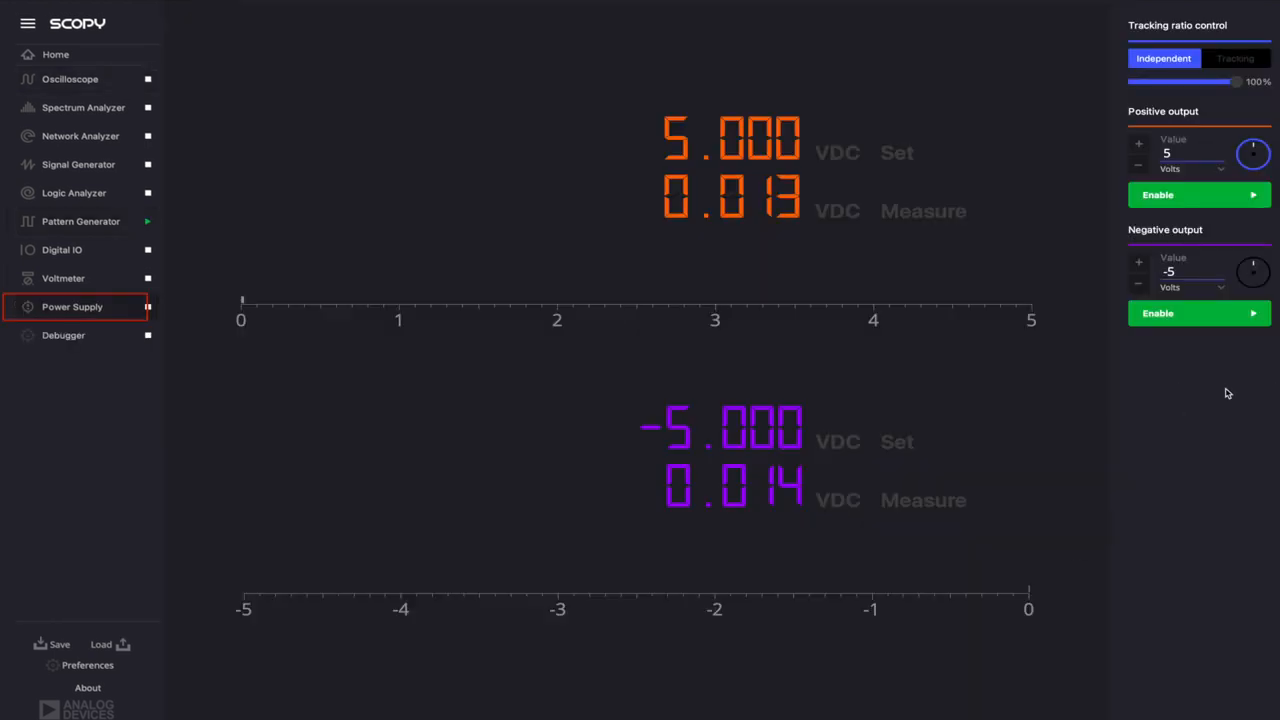
click(1190, 152)
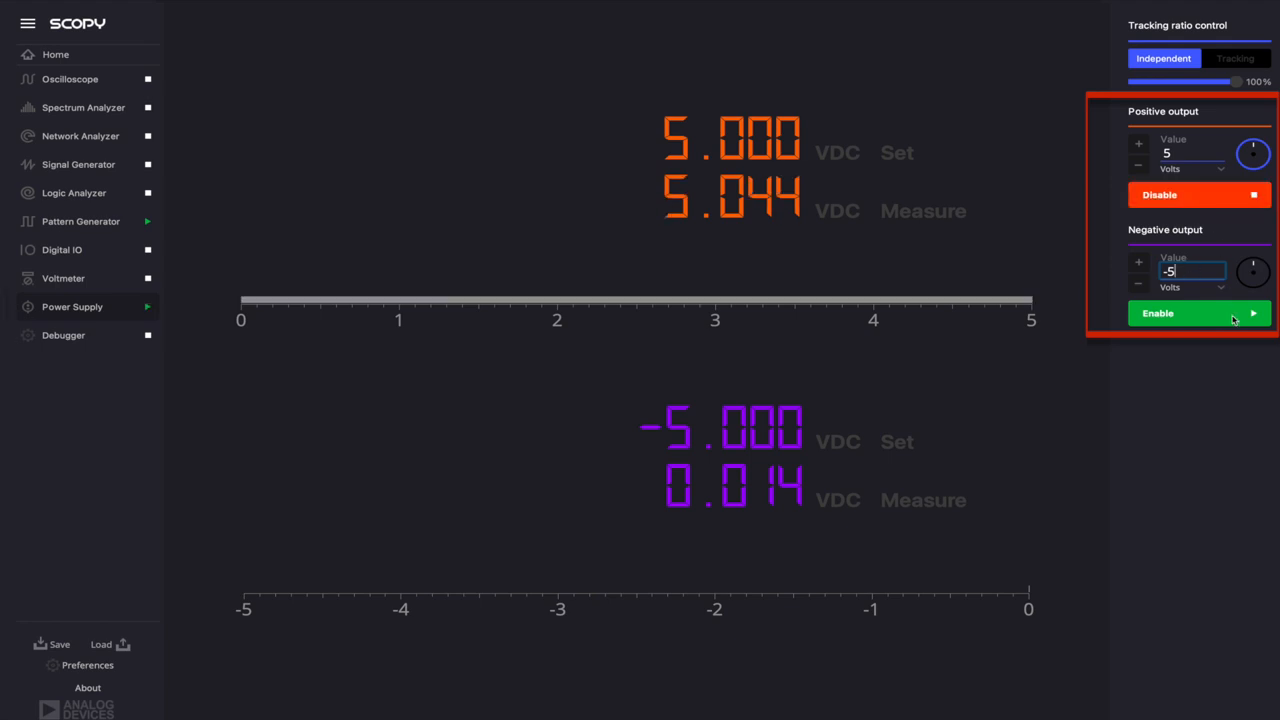
click(1156, 312)
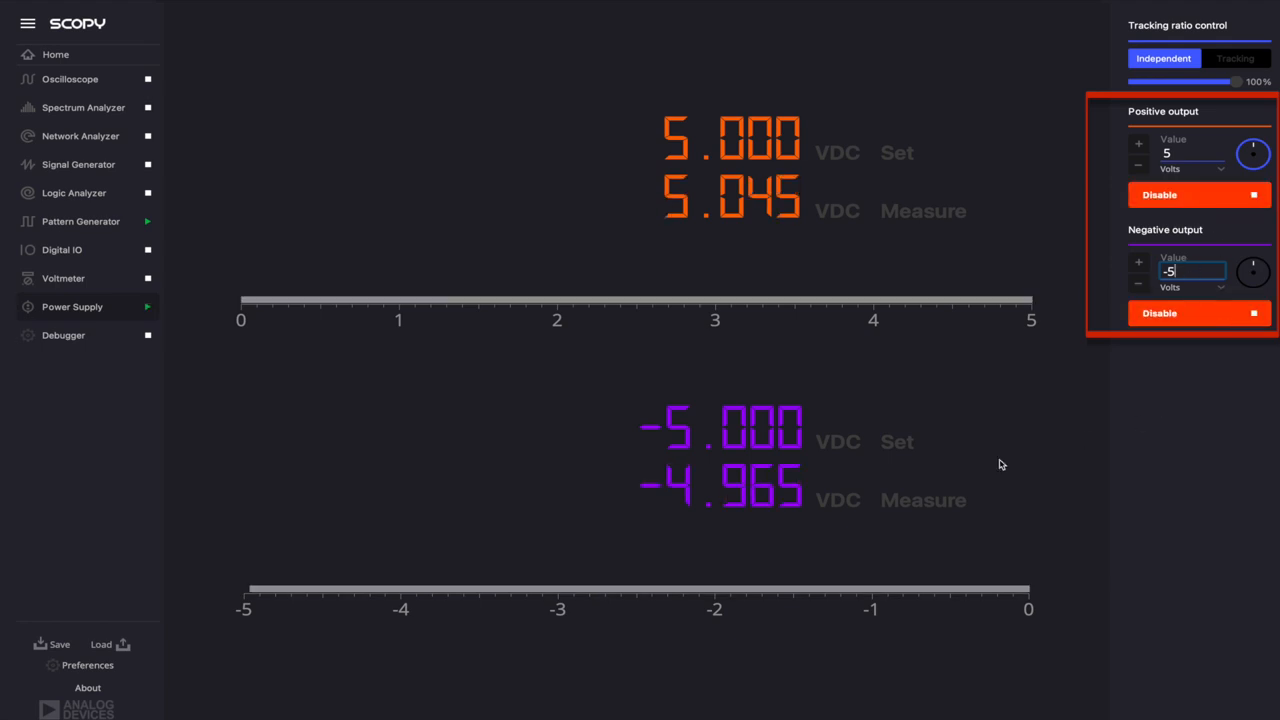
mouse_move(70, 78)
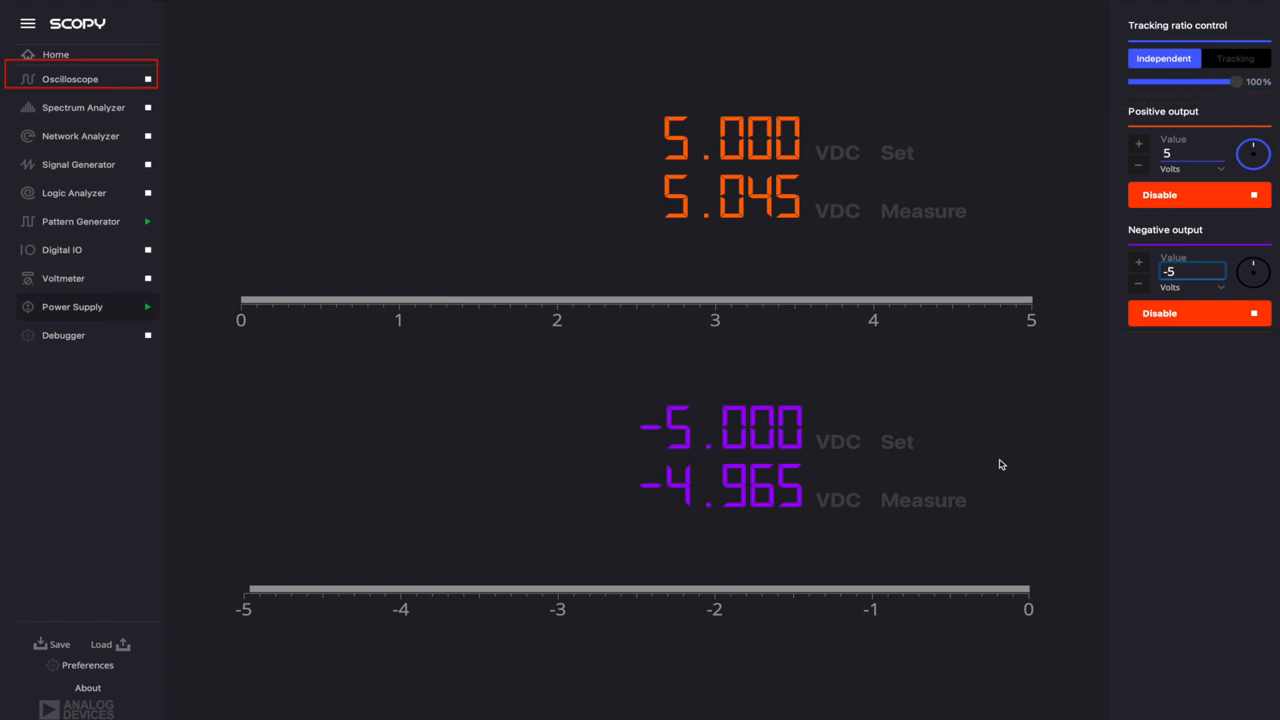
Step: Run the oscilloscope to capture the sawtooth ramp on CH2, then stop acquisition
click(70, 80)
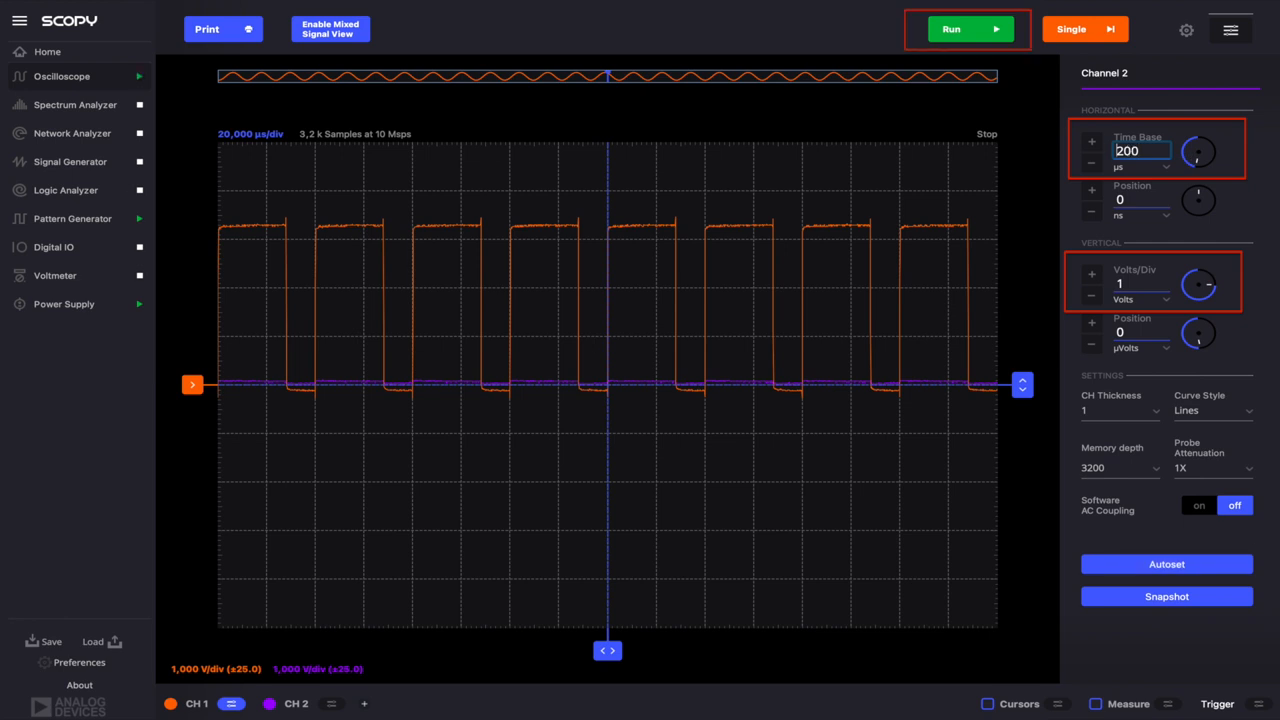
click(968, 28)
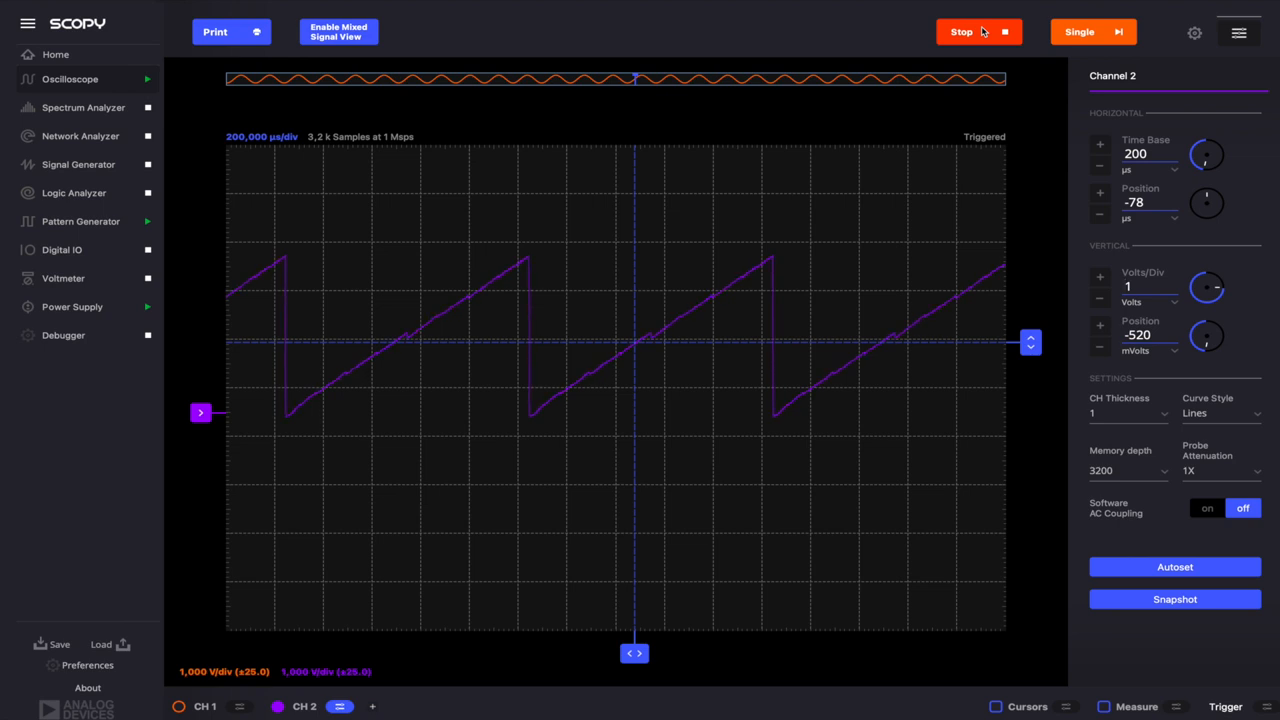
click(960, 32)
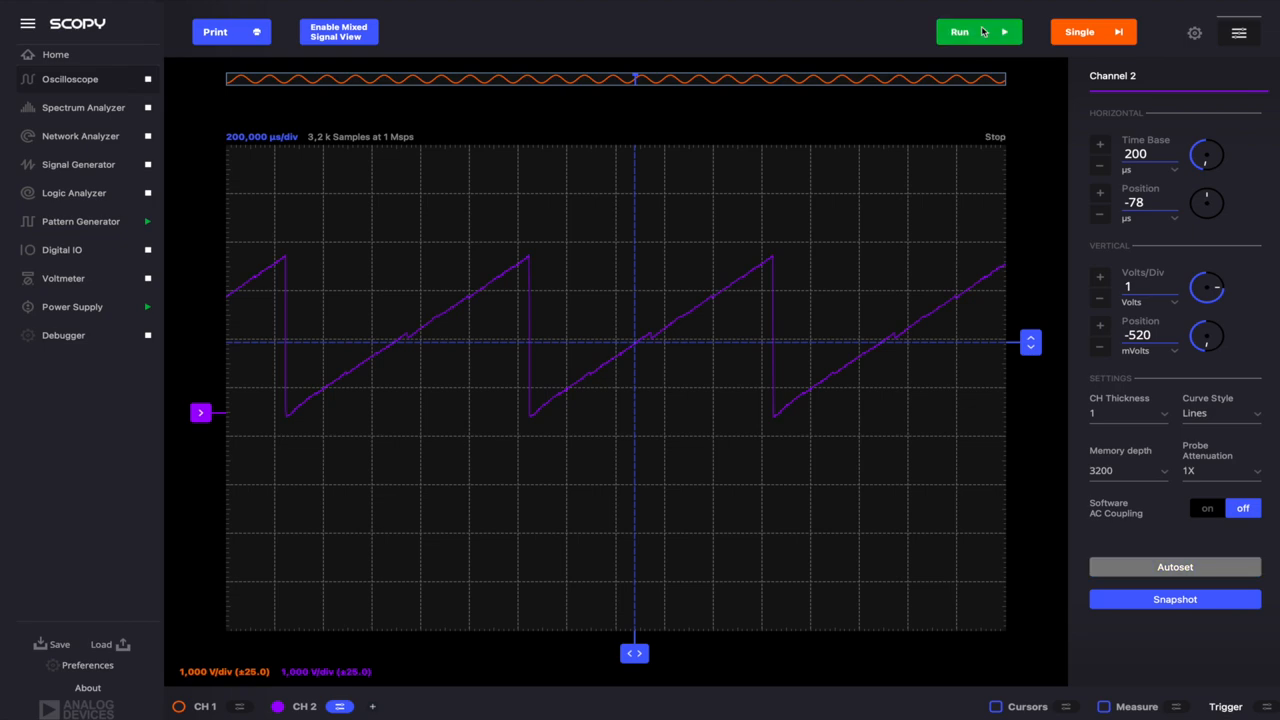